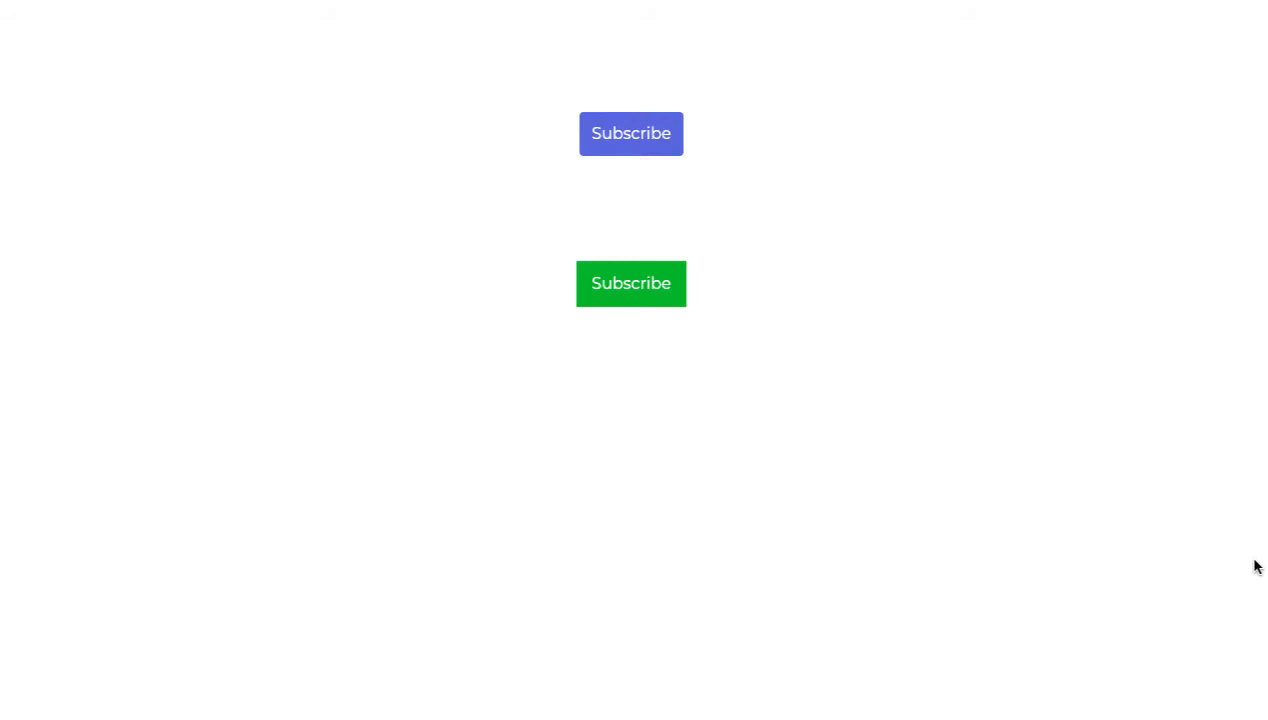
mouse_move(716, 212)
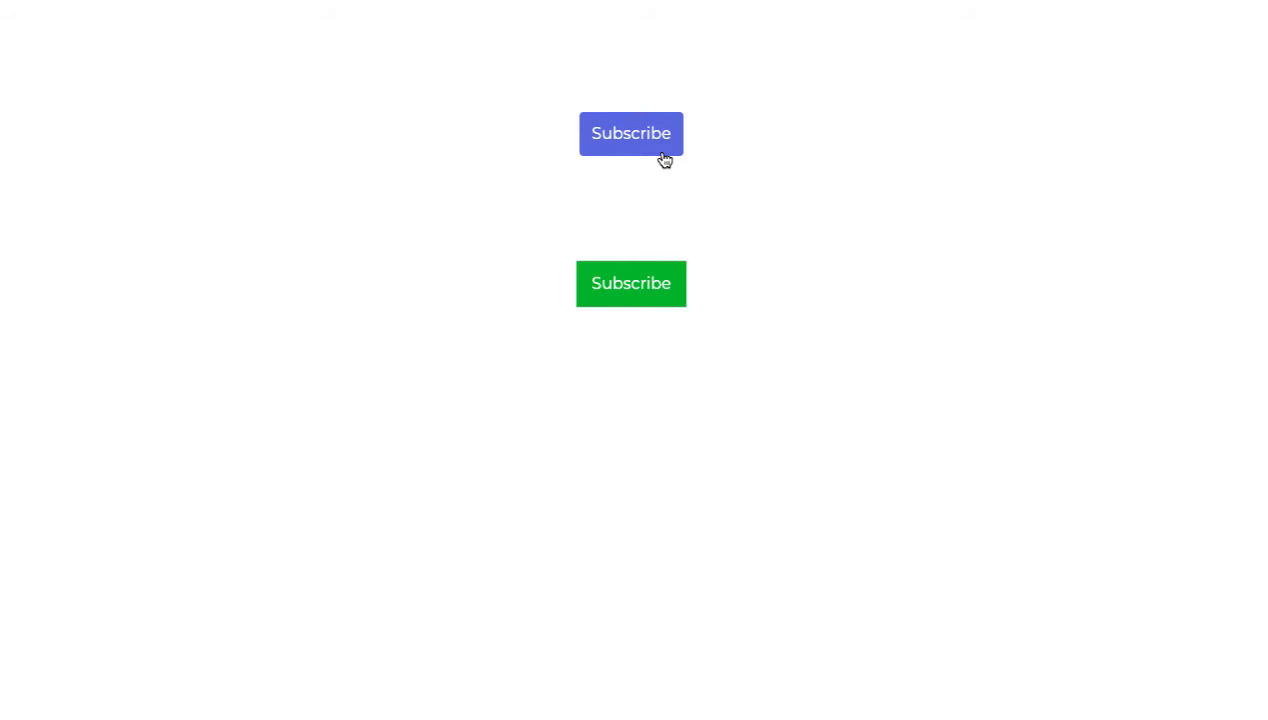
mouse_move(714, 297)
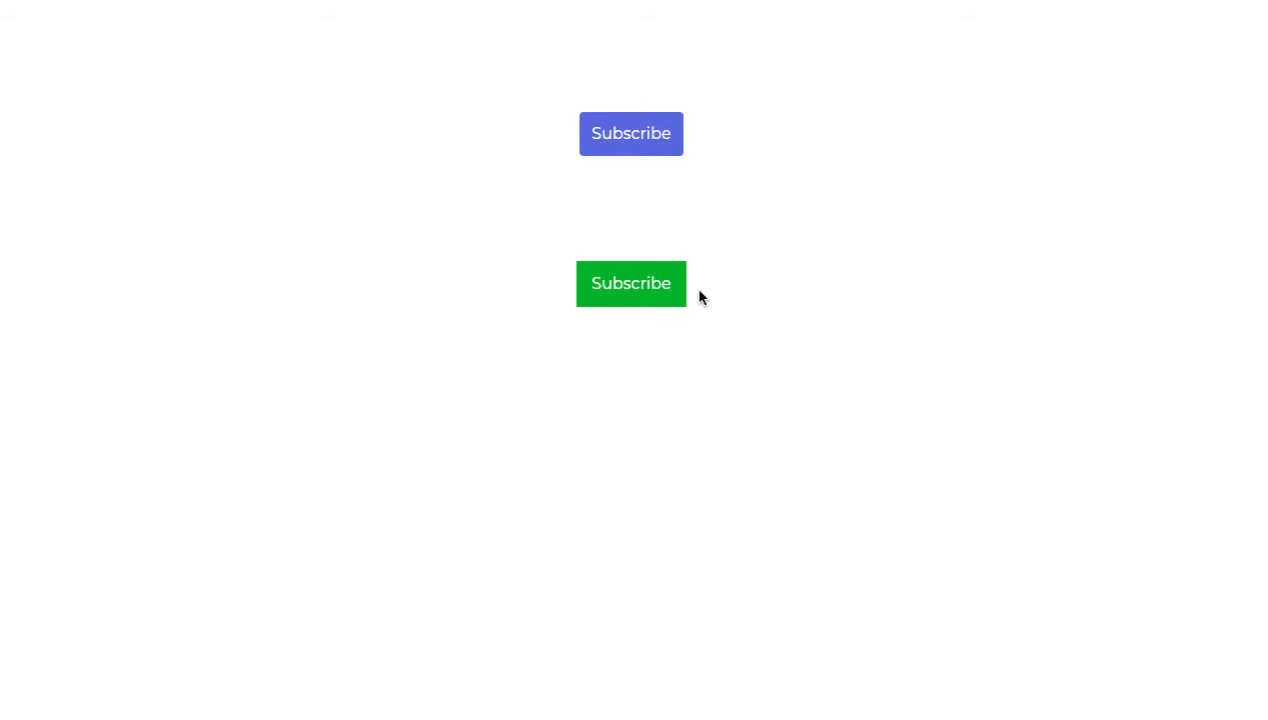
mouse_move(668, 152)
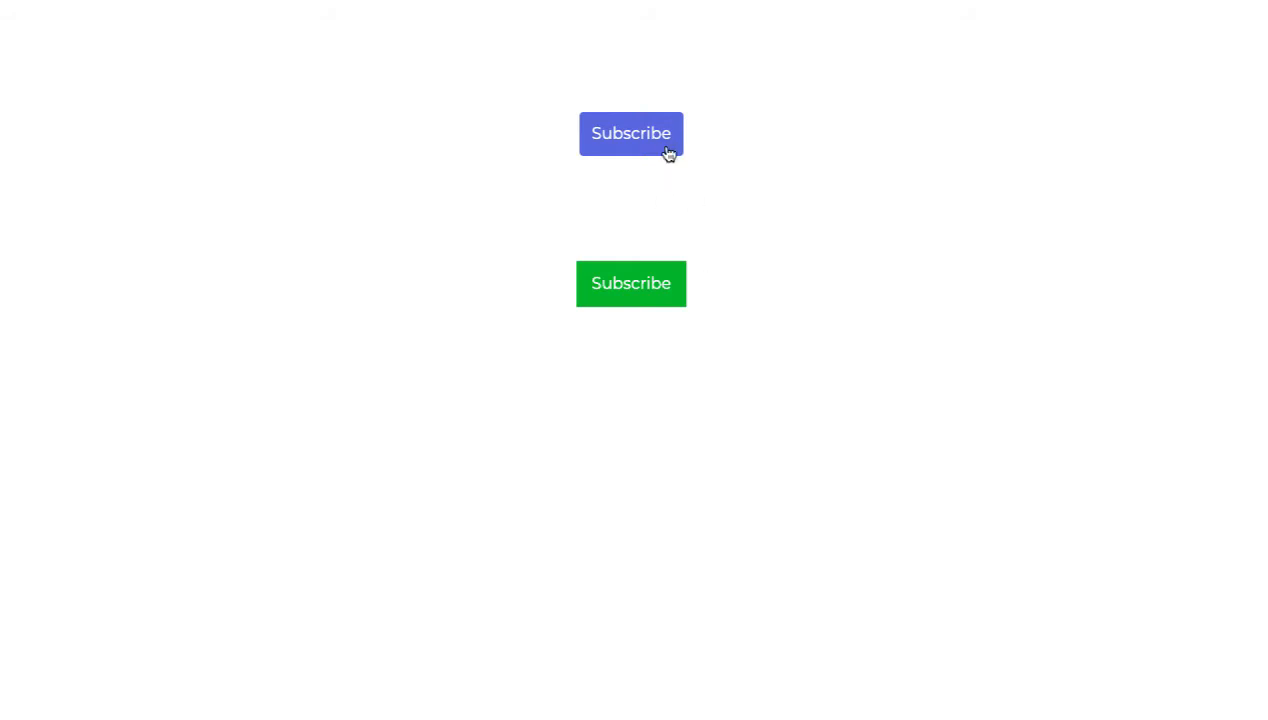
Try the purple Subscribe button, then use the green one to reach the $29/month checkout
click(631, 133)
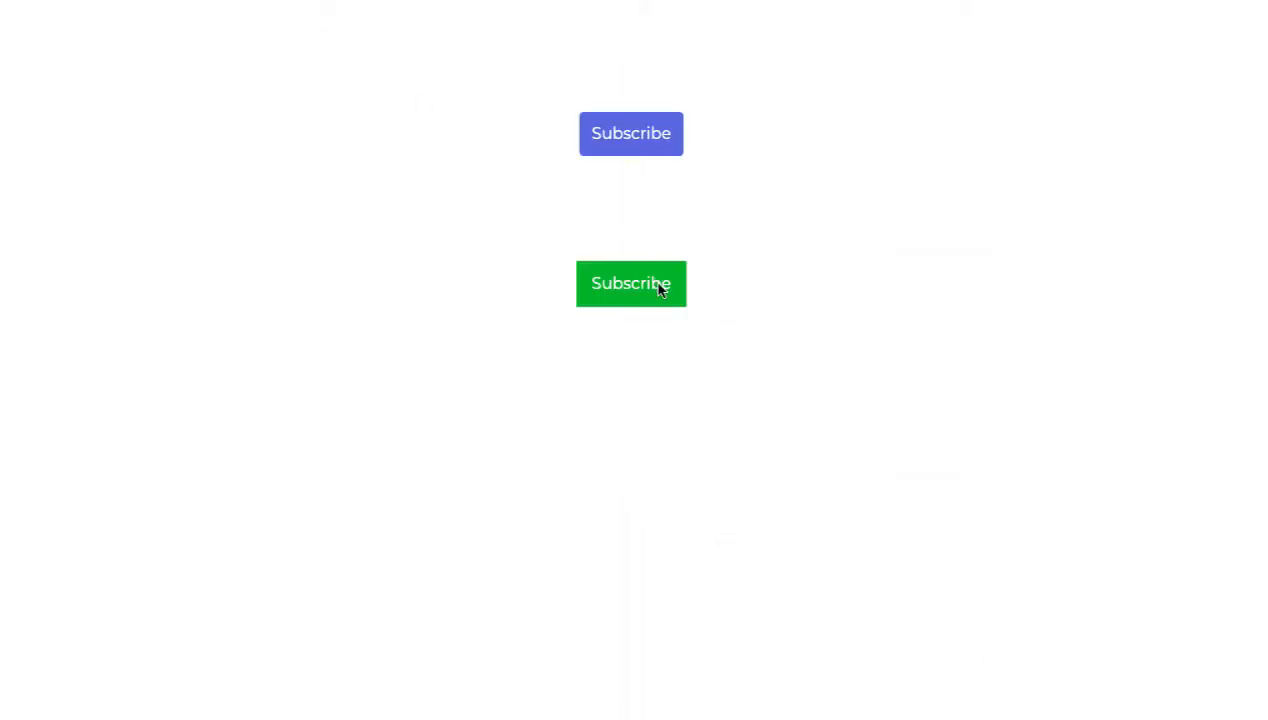
click(631, 283)
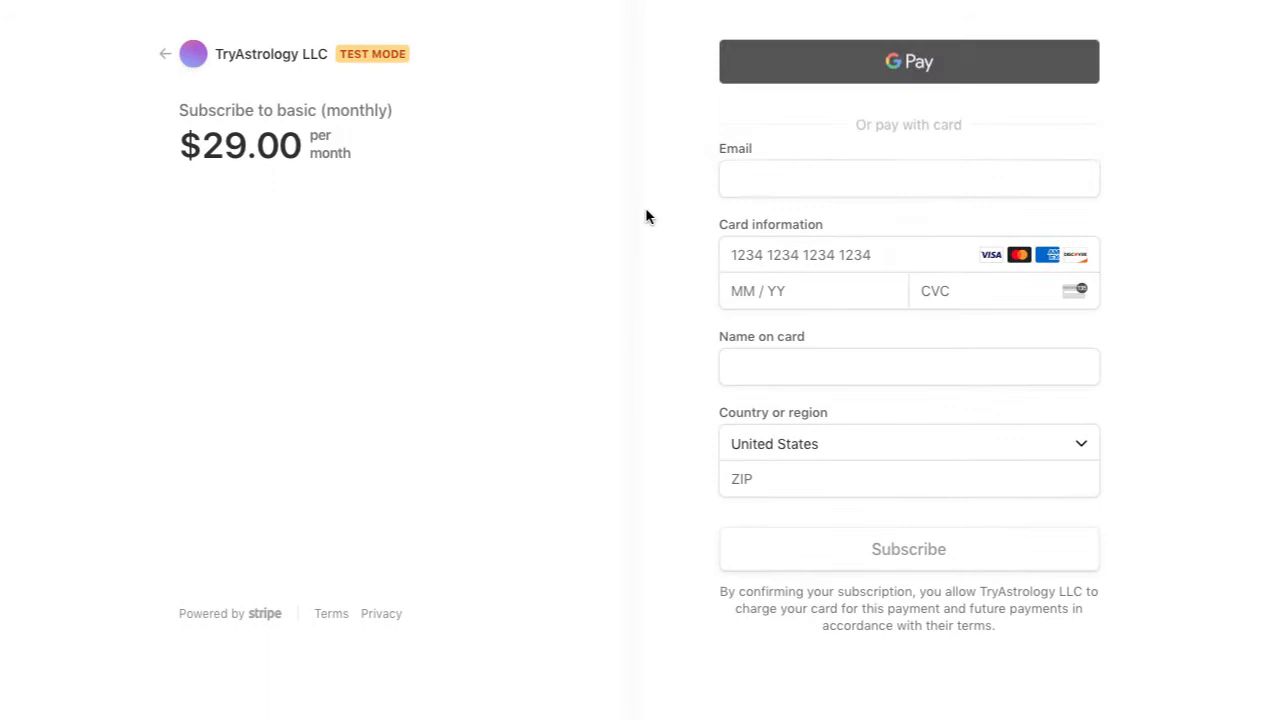
Enter email and test card 4242… details, then submit the $29/month basic subscription
click(908, 190)
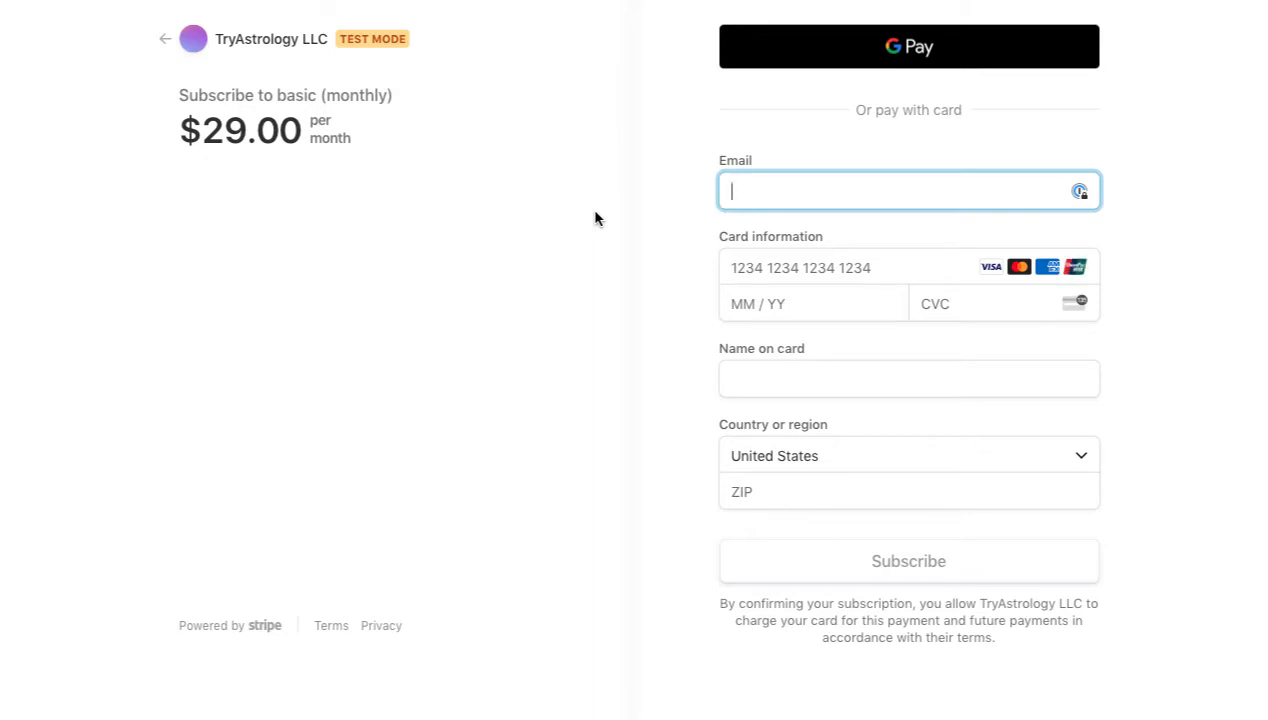
click(908, 560)
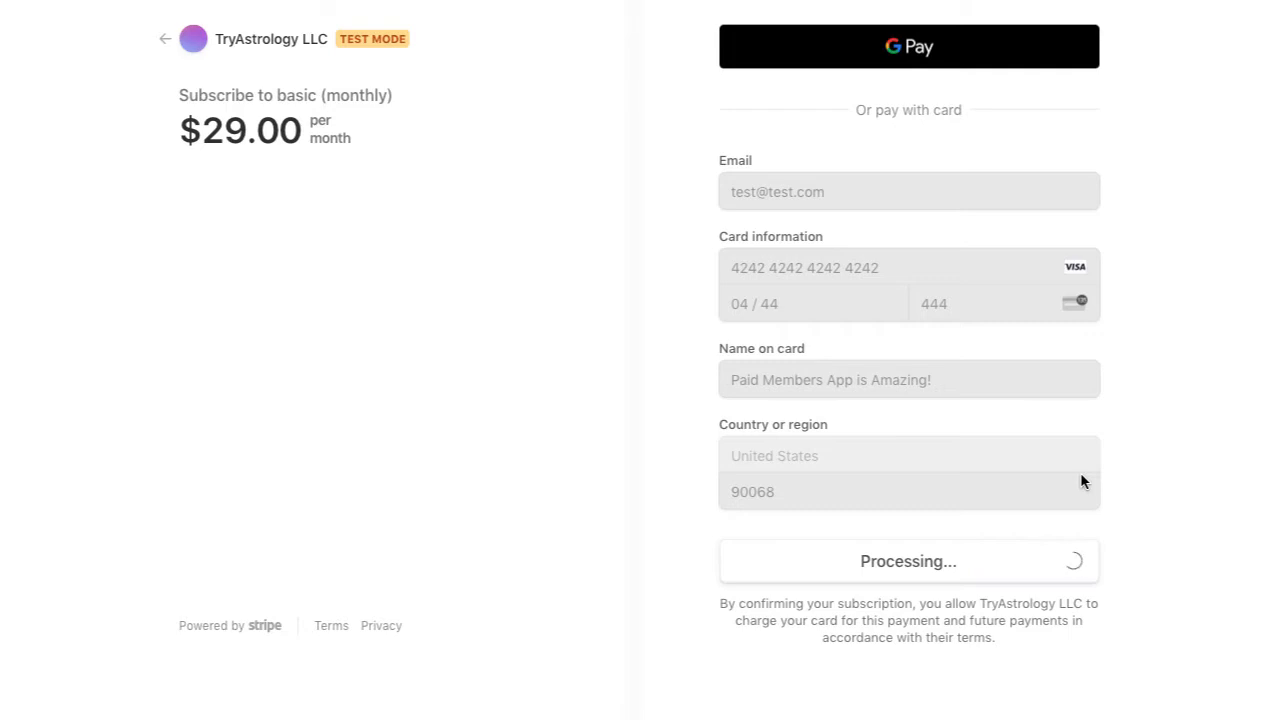
click(908, 560)
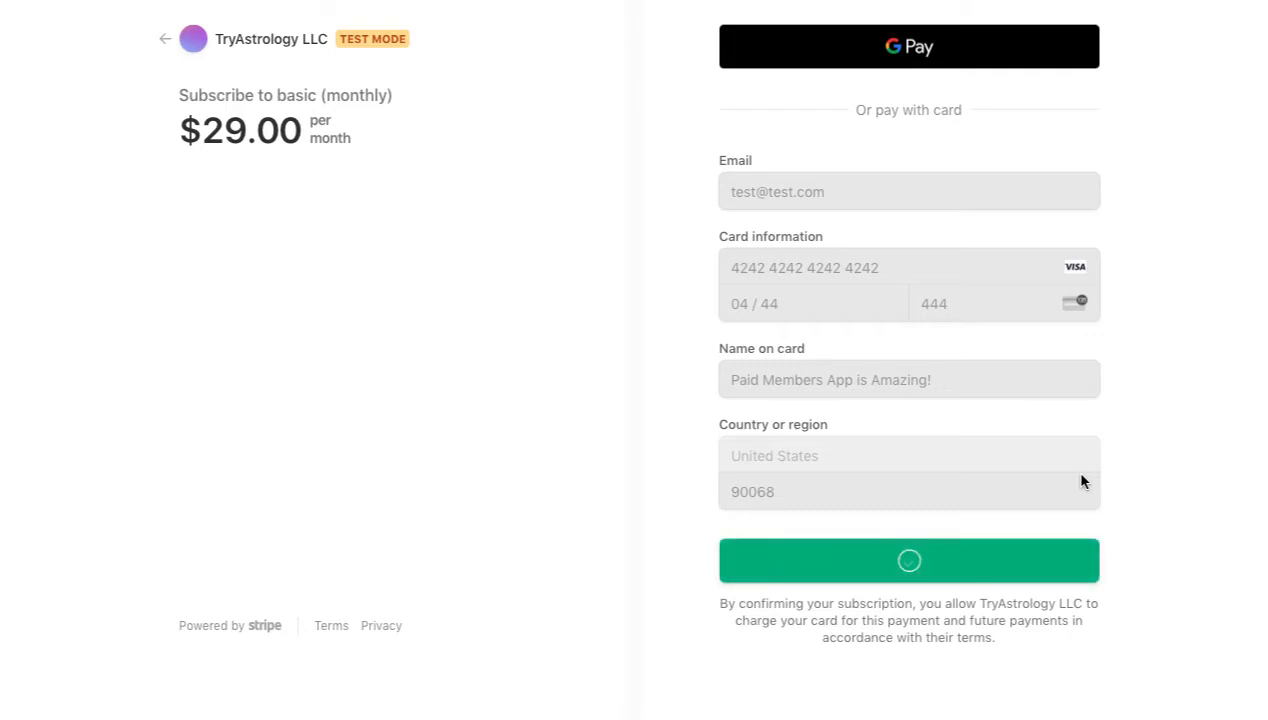
click(908, 560)
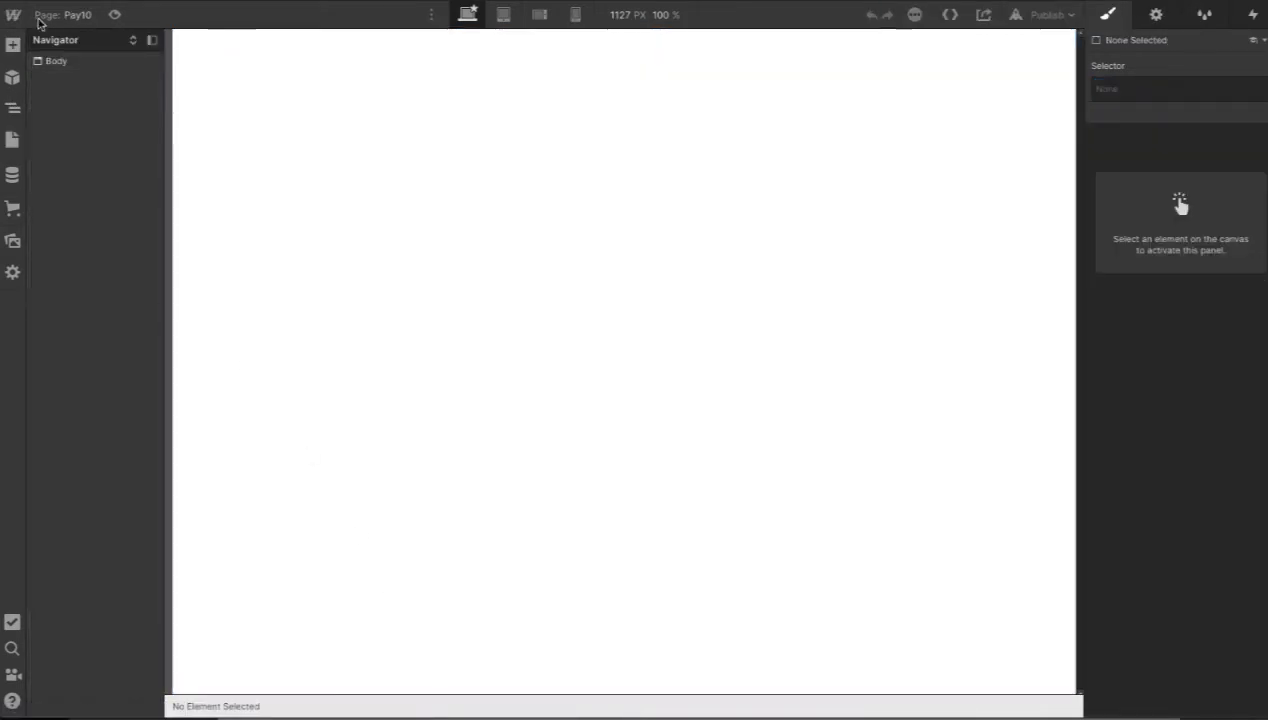
Open the Success page with its Congratulations message and confirm its slug is 'success'
click(13, 45)
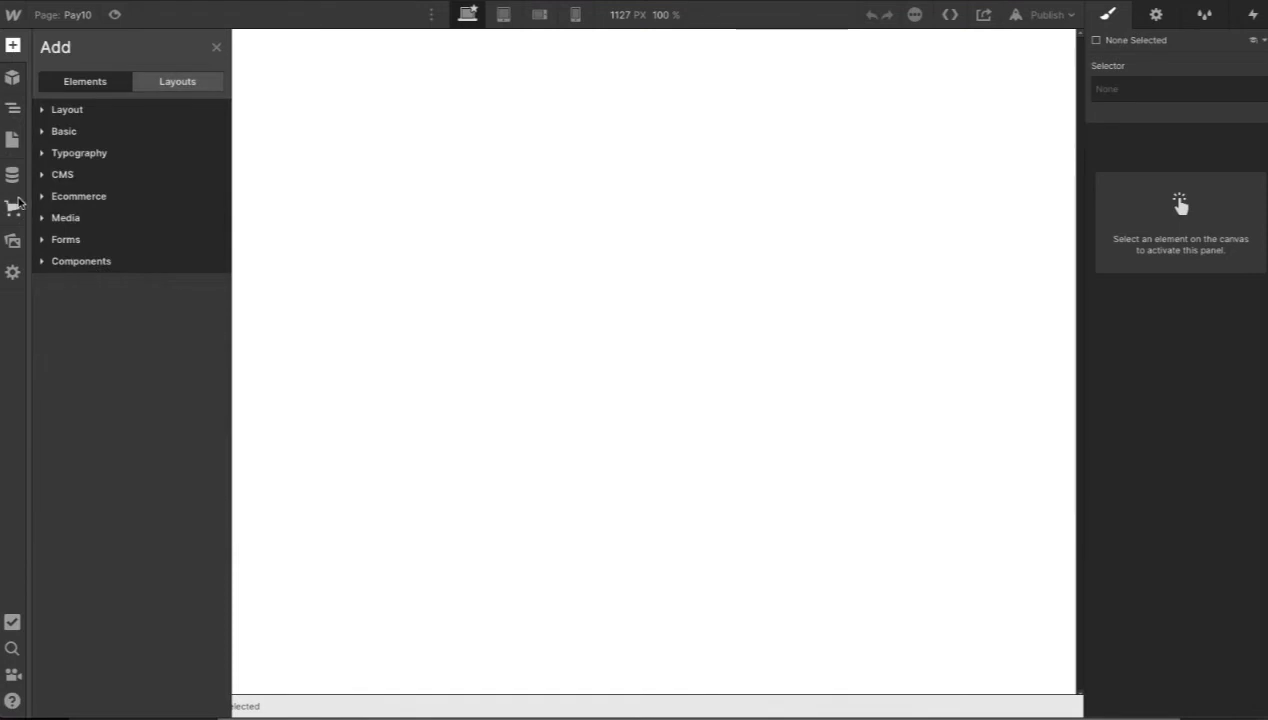
click(13, 140)
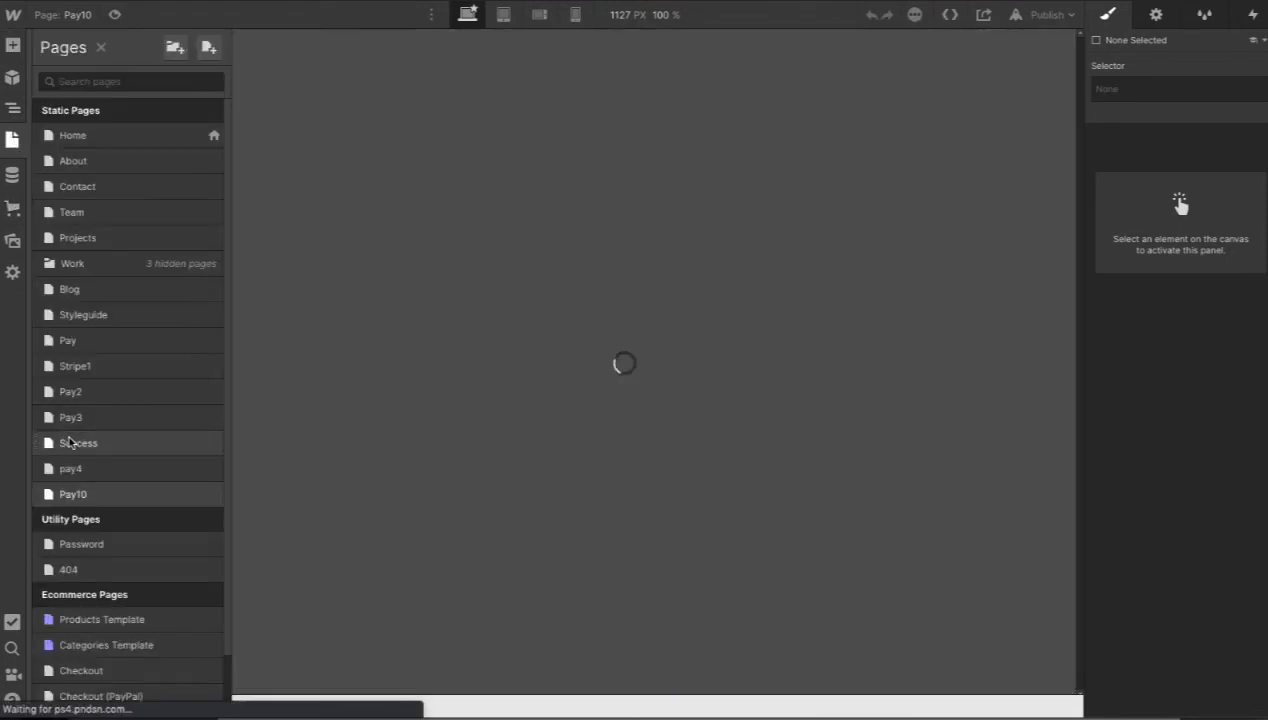
click(79, 442)
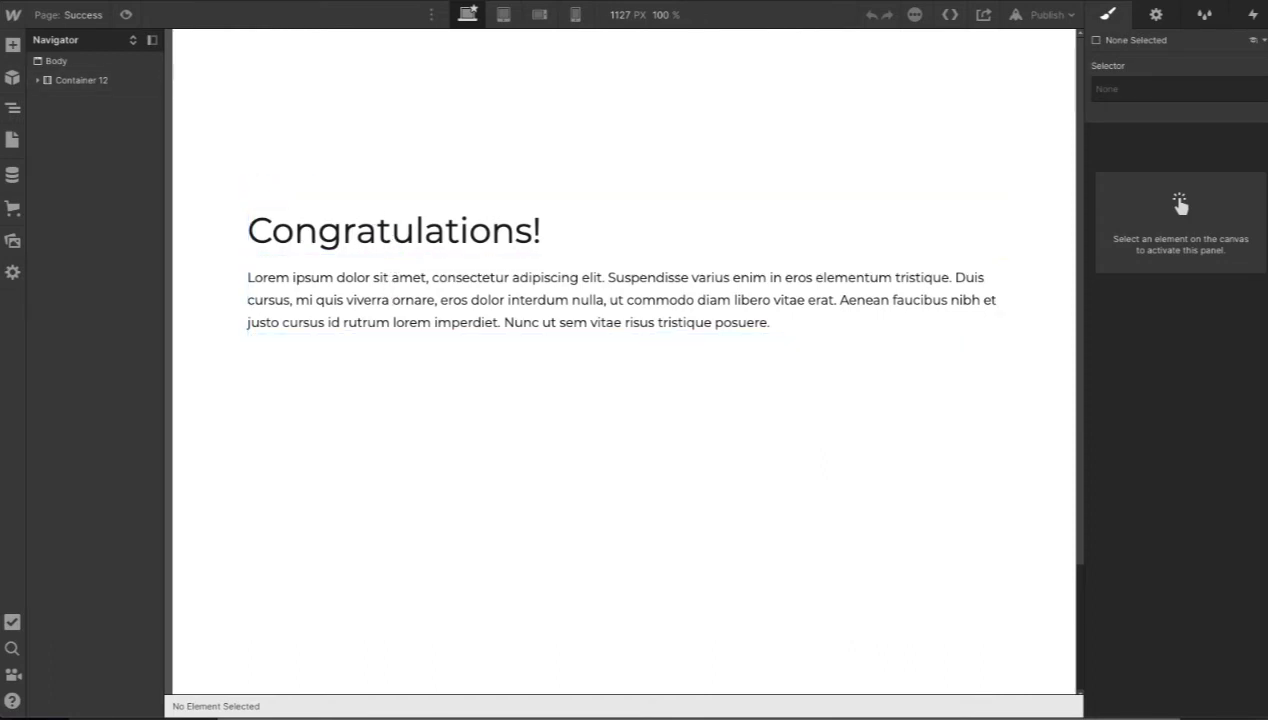
click(13, 139)
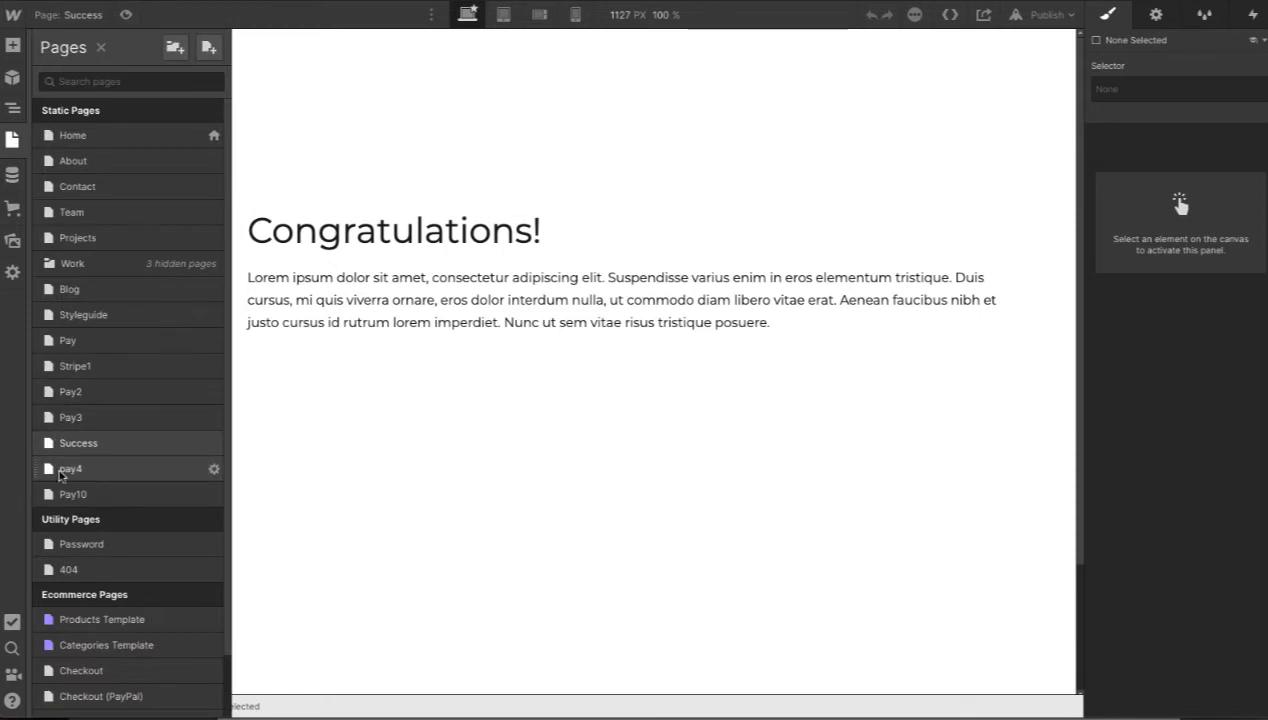
click(211, 443)
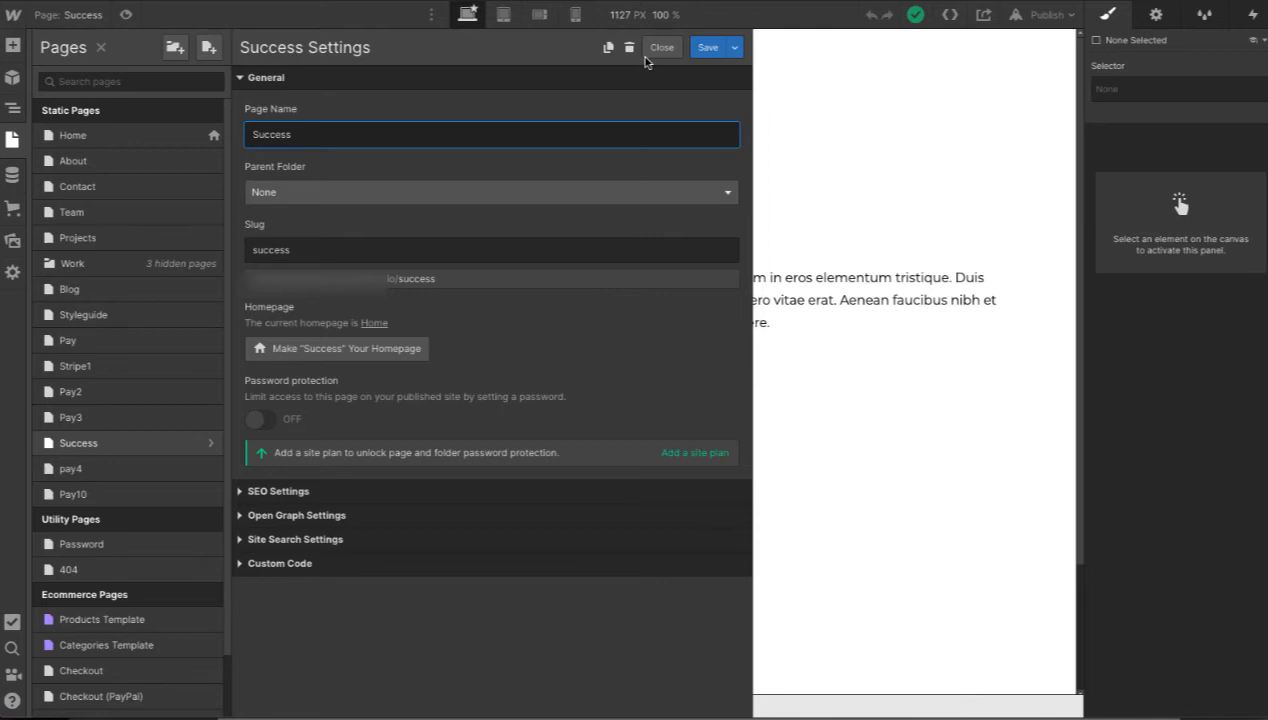
click(661, 47)
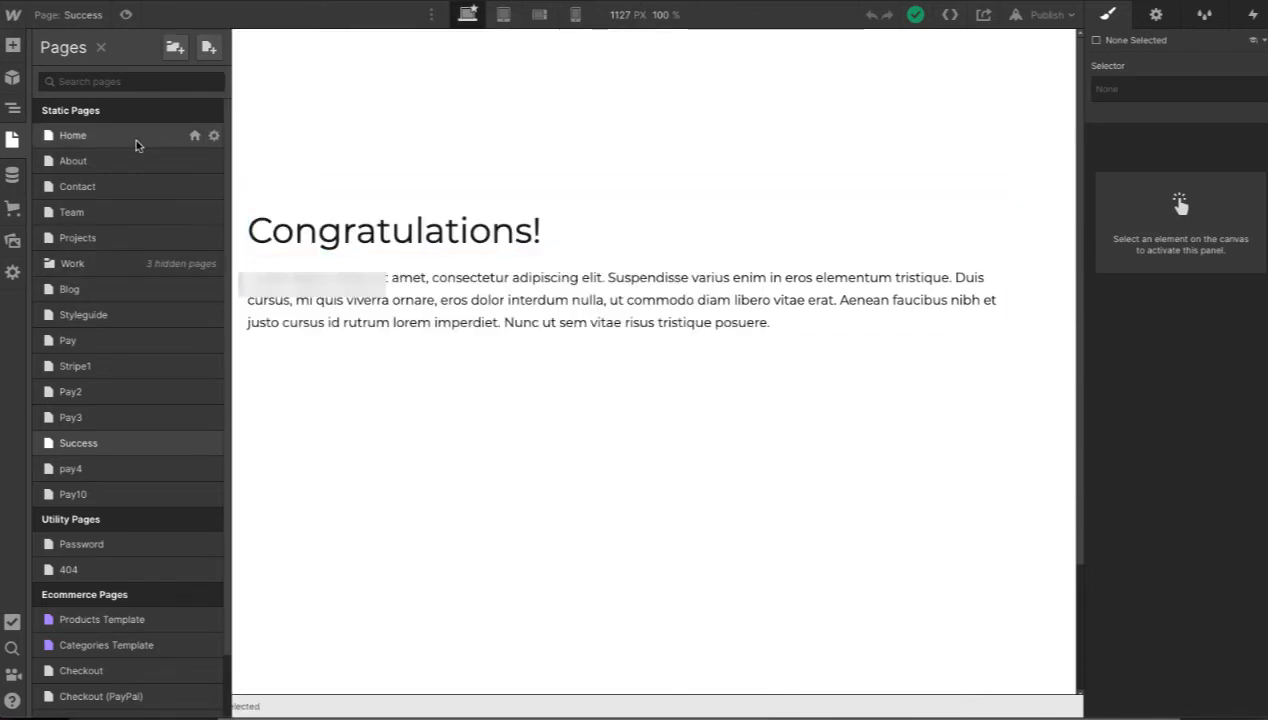
Switch from the Success page back to the empty Pay10 page
click(13, 46)
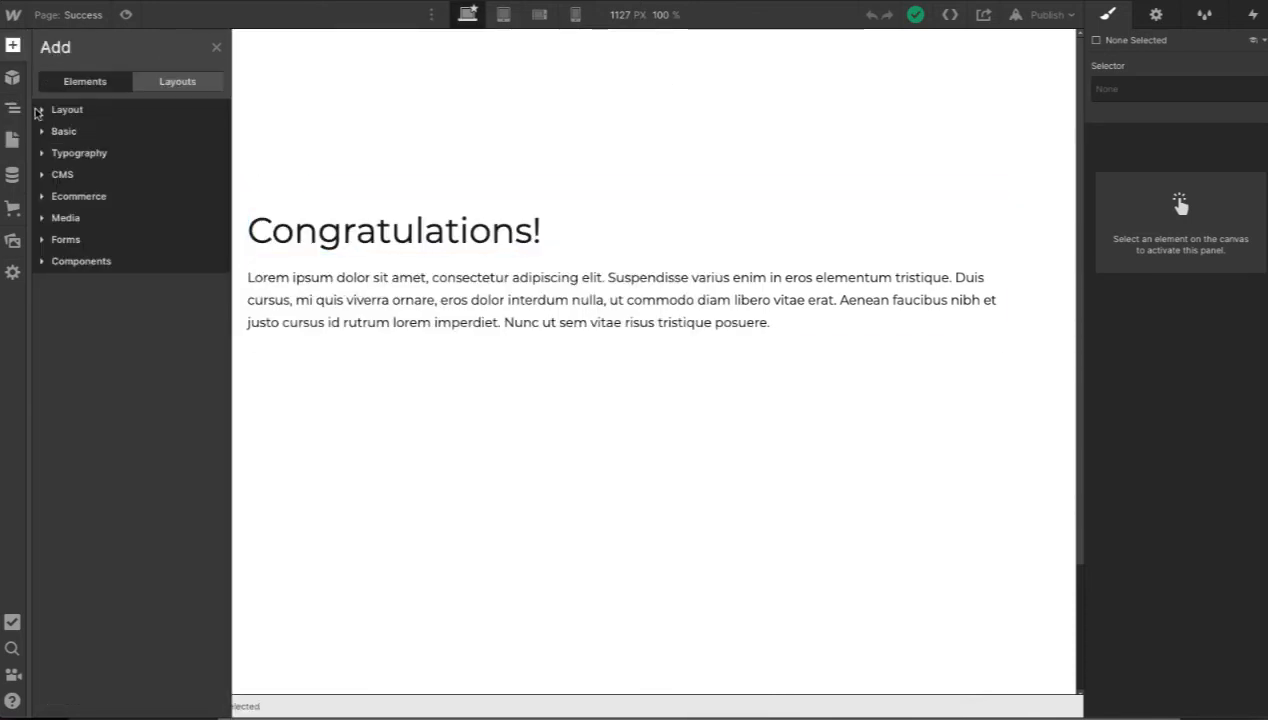
click(13, 140)
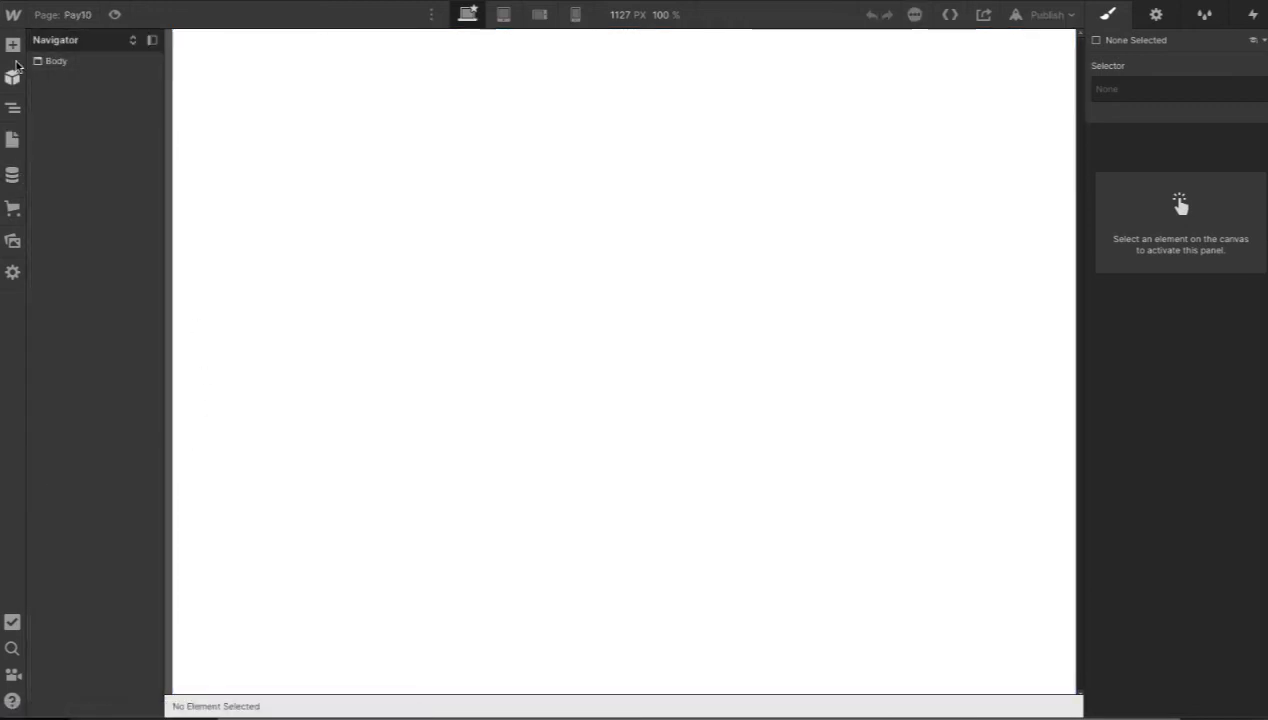
click(13, 45)
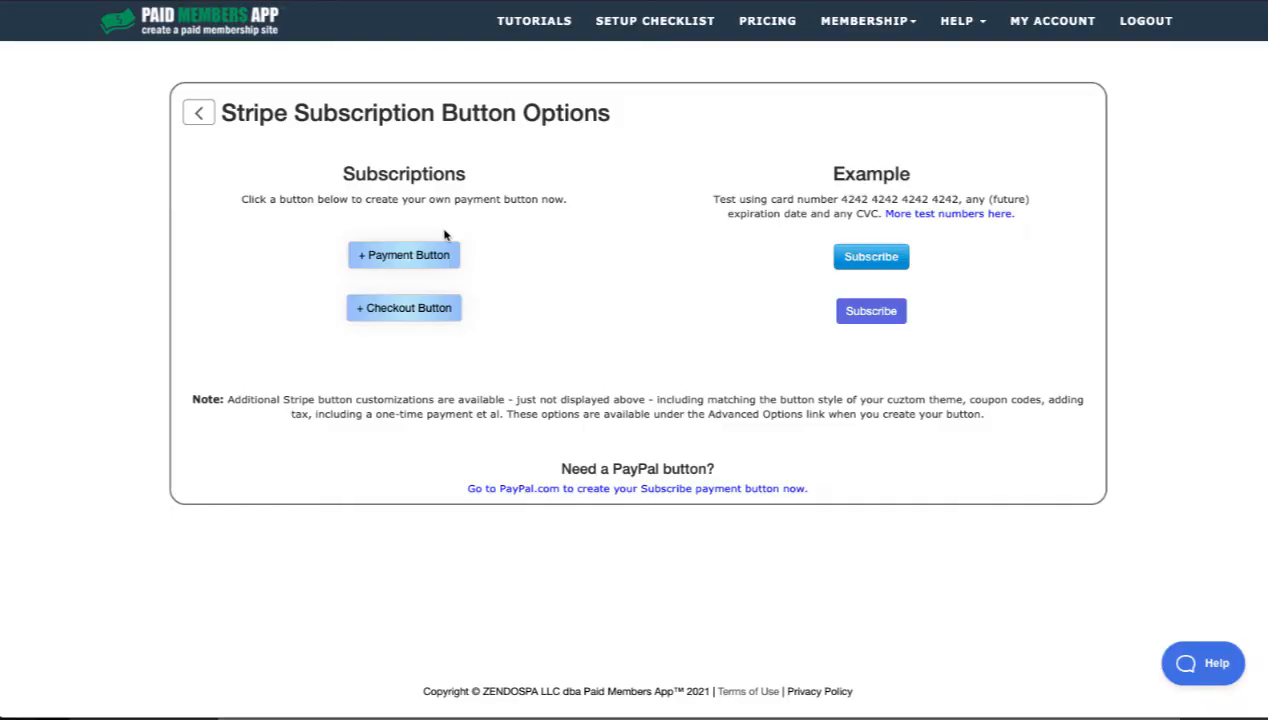
mouse_move(404, 307)
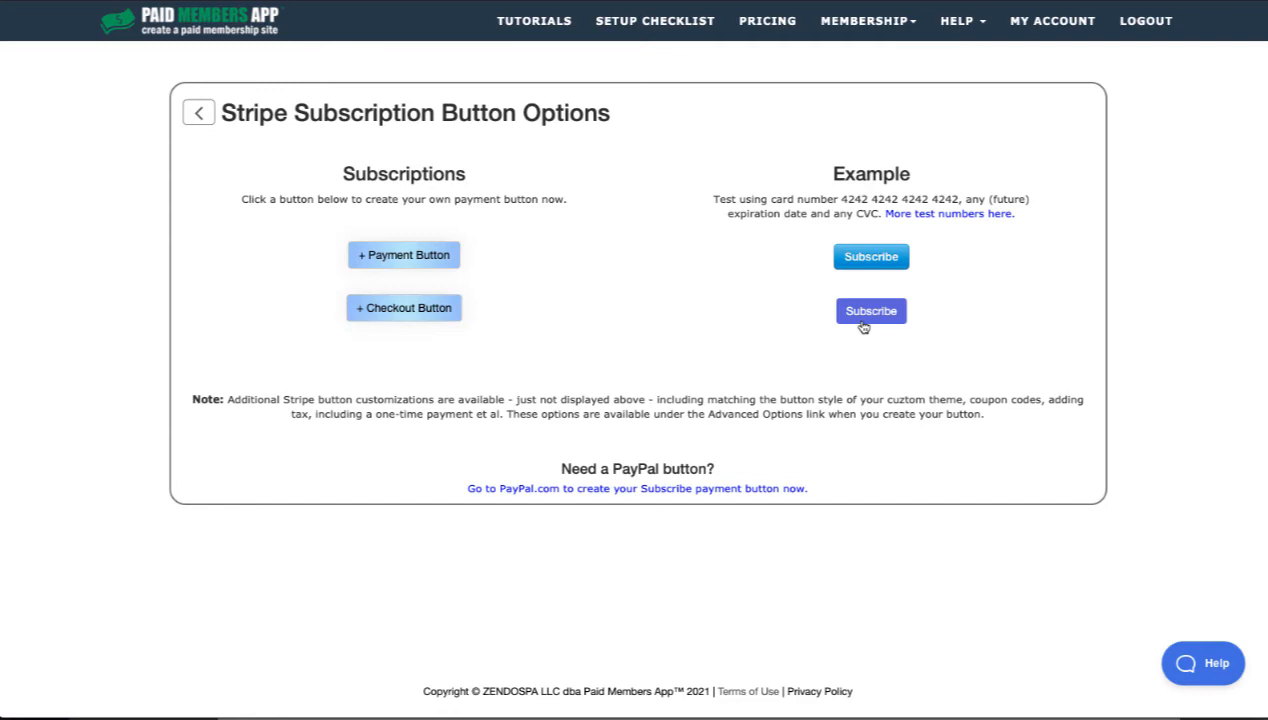
Create a checkout button for the basic monthly test plan and copy its generated code
click(870, 311)
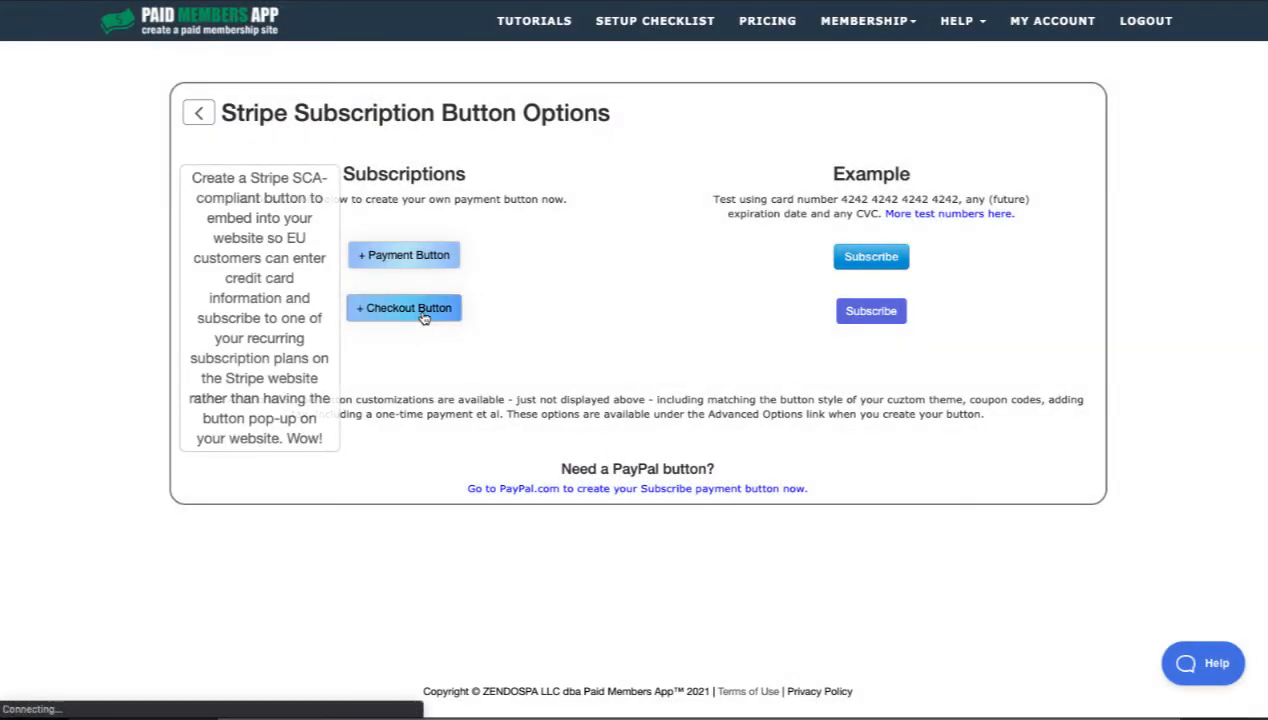
click(404, 307)
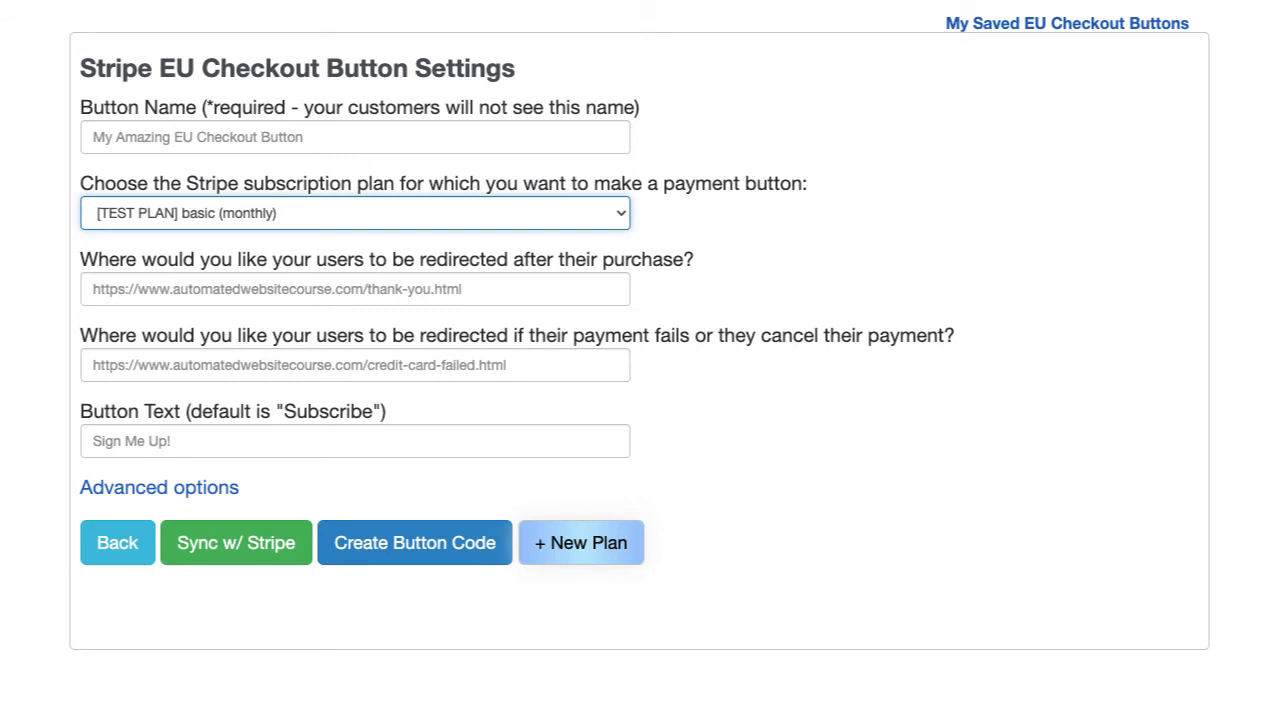
mouse_move(170, 301)
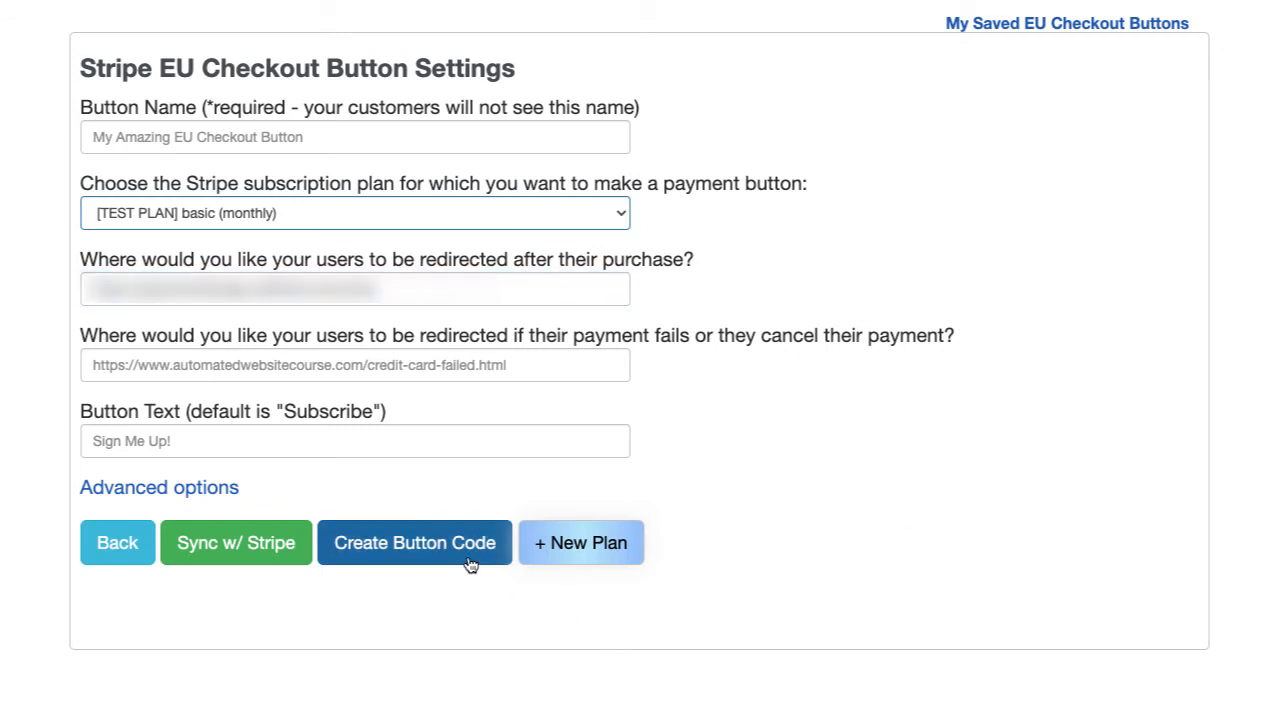
click(413, 542)
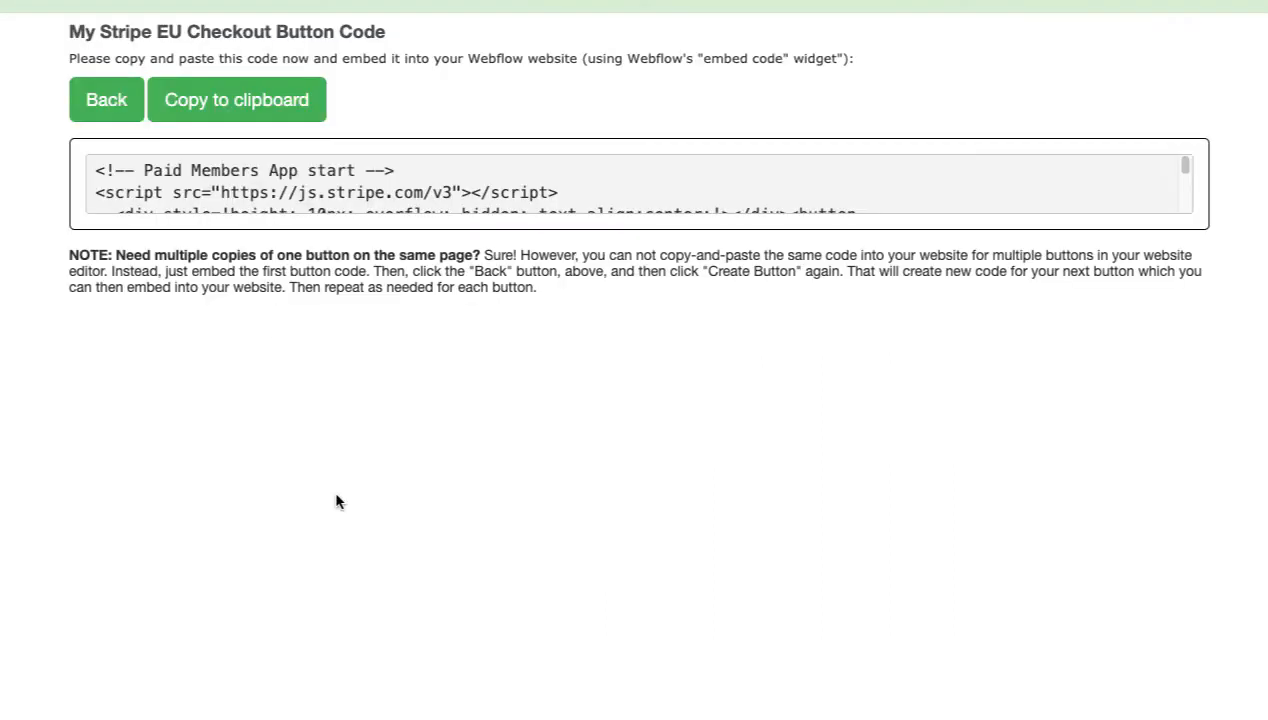
click(237, 99)
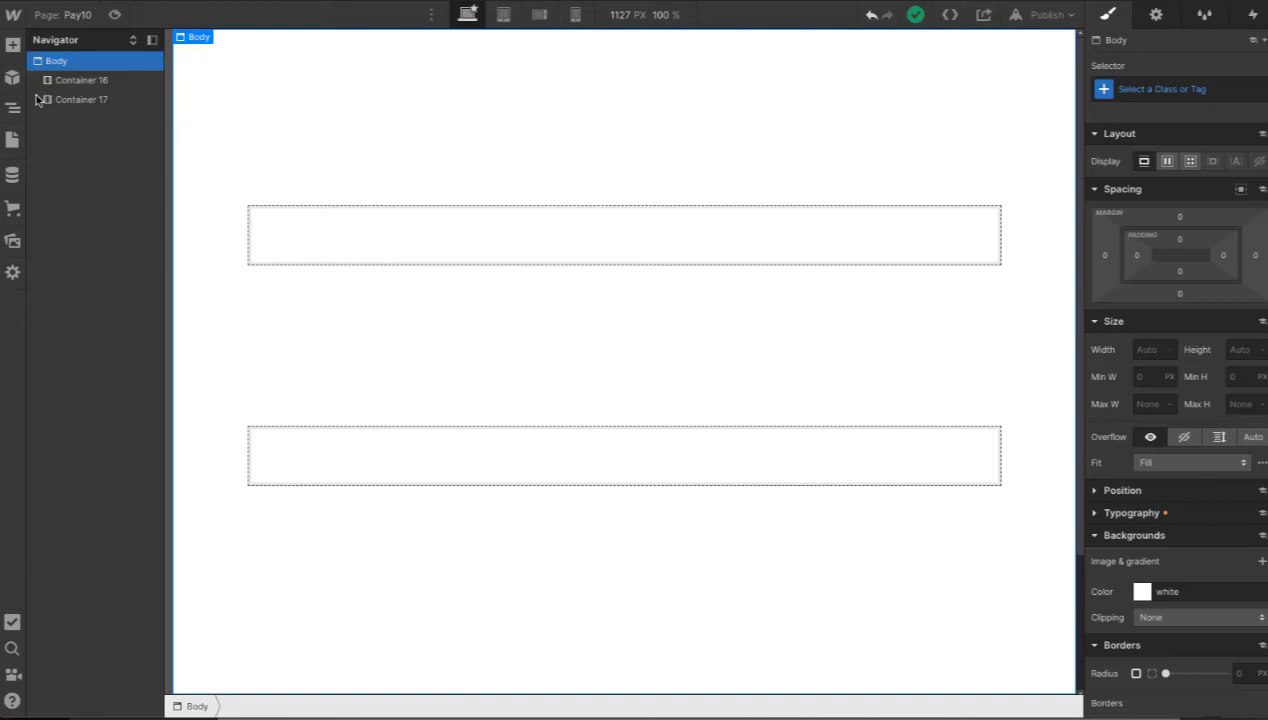
Place an Embed in Container 16 and save the pasted checkout code into it
click(13, 45)
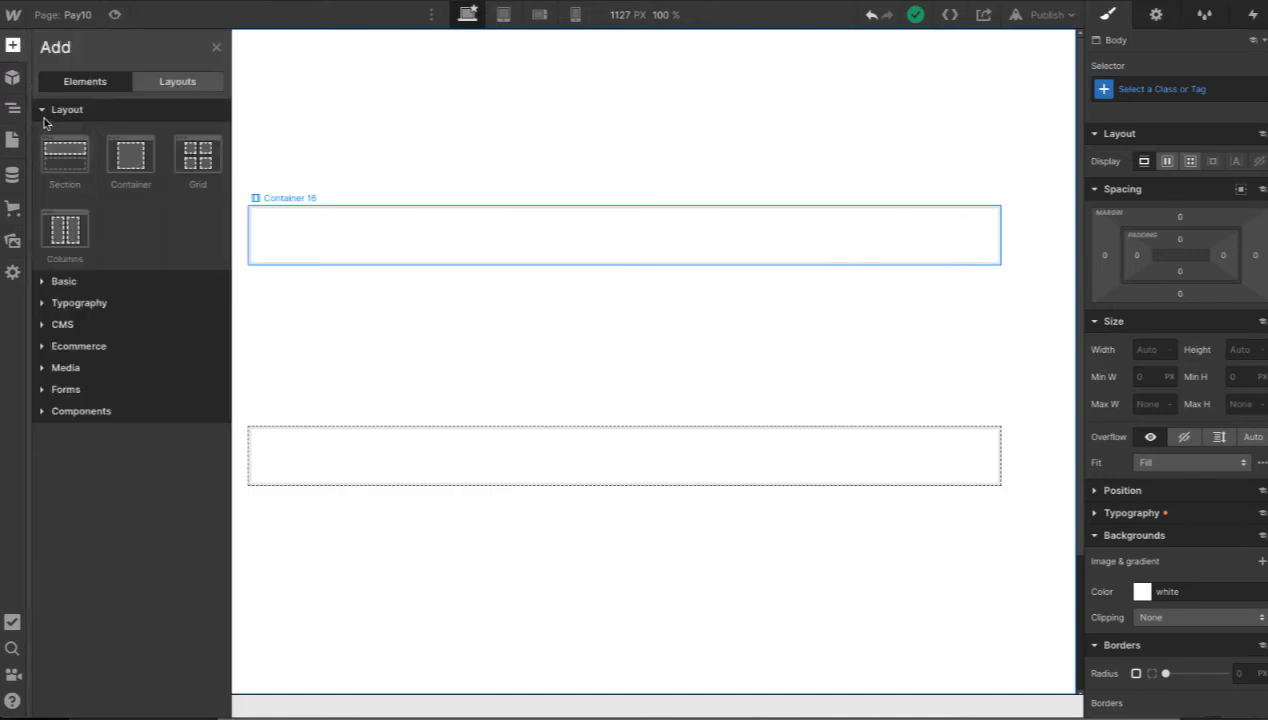
click(67, 109)
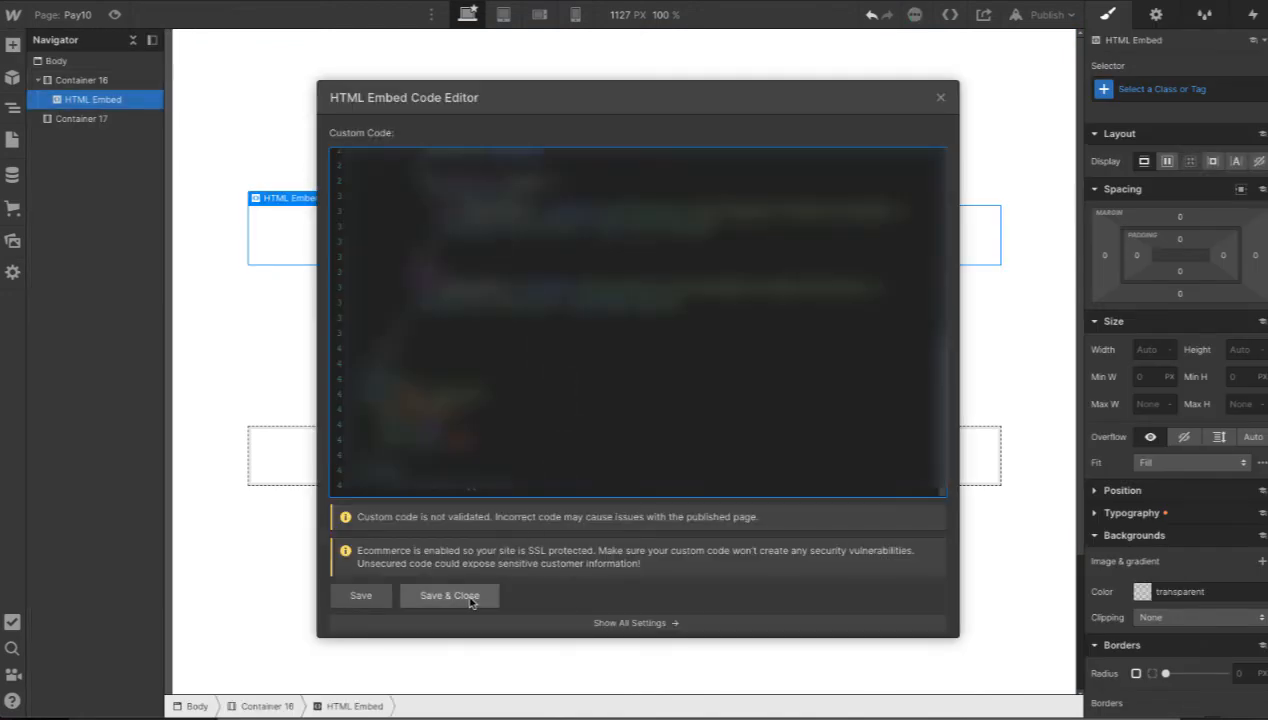
click(449, 595)
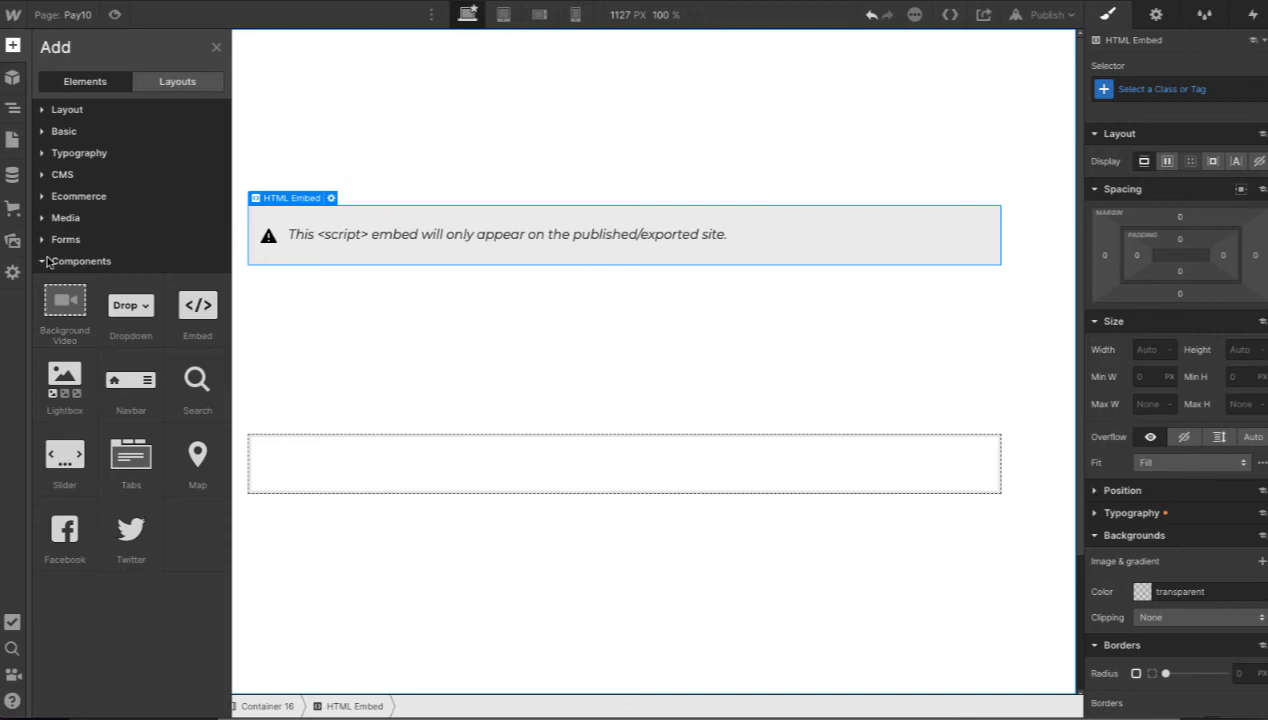
click(63, 131)
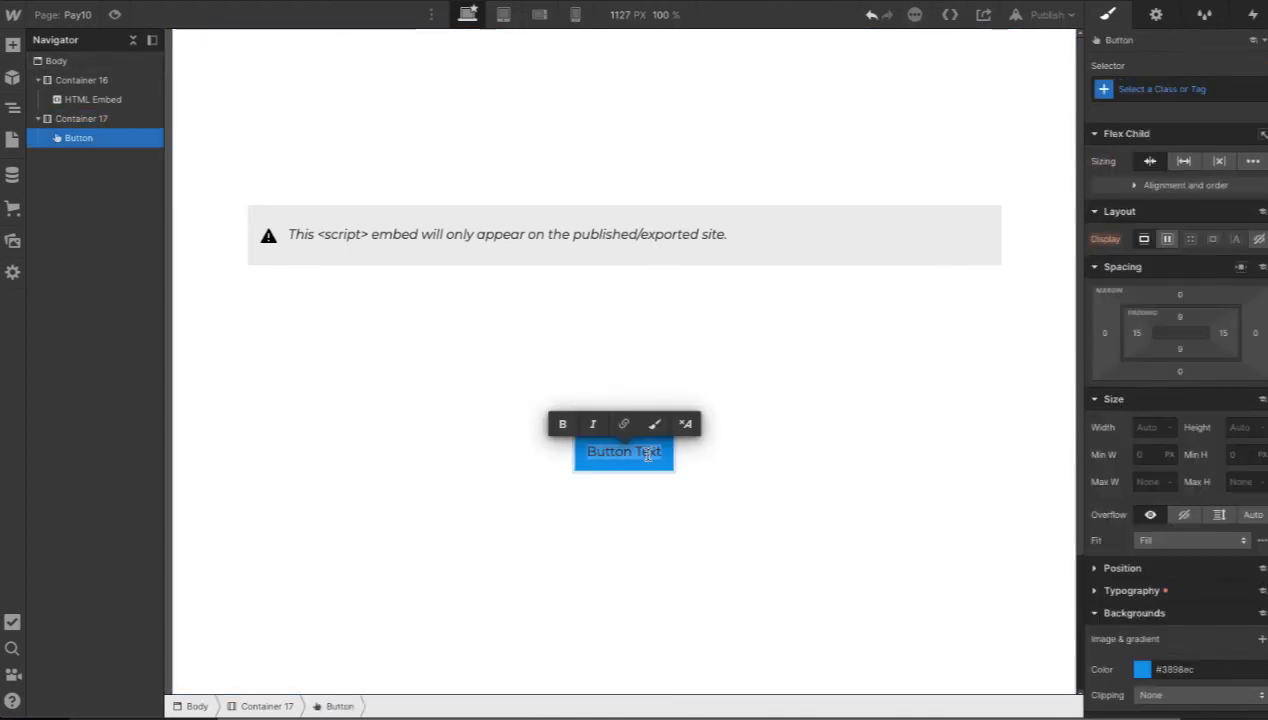
Label the custom button 'Subscribe' and set its background colour to purple #b338ec
text(S)
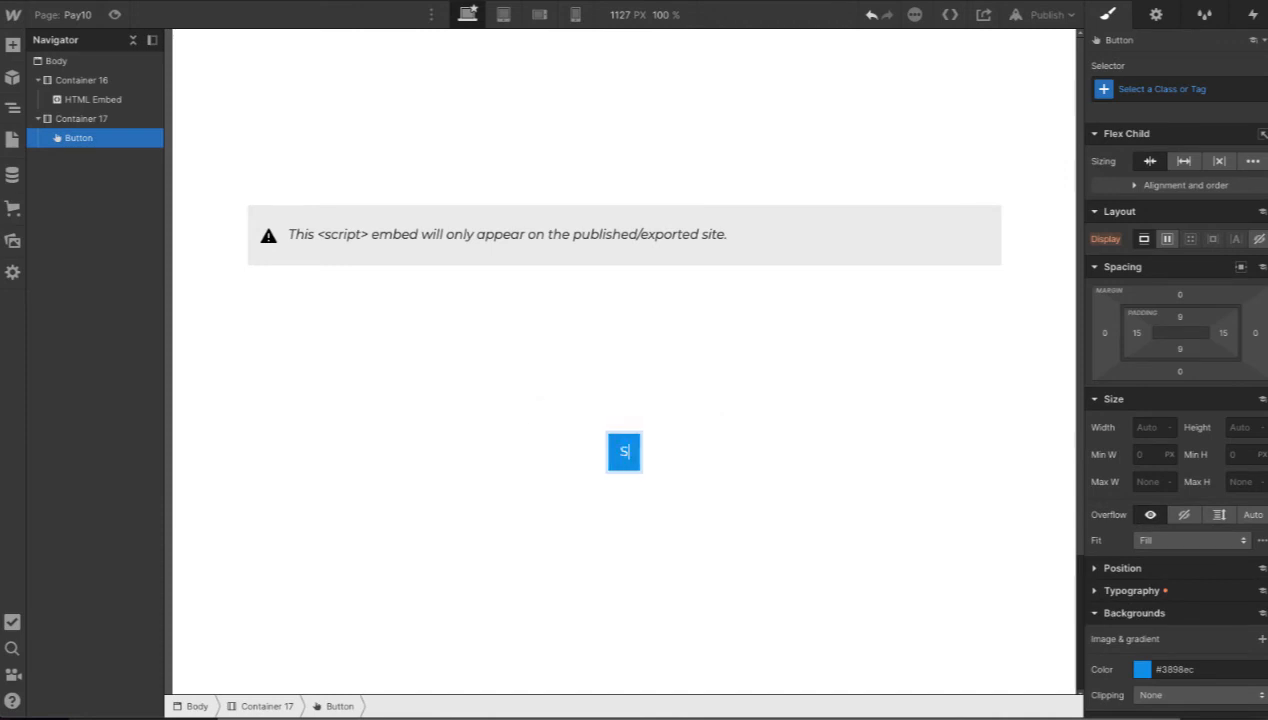
text(ubscribe)
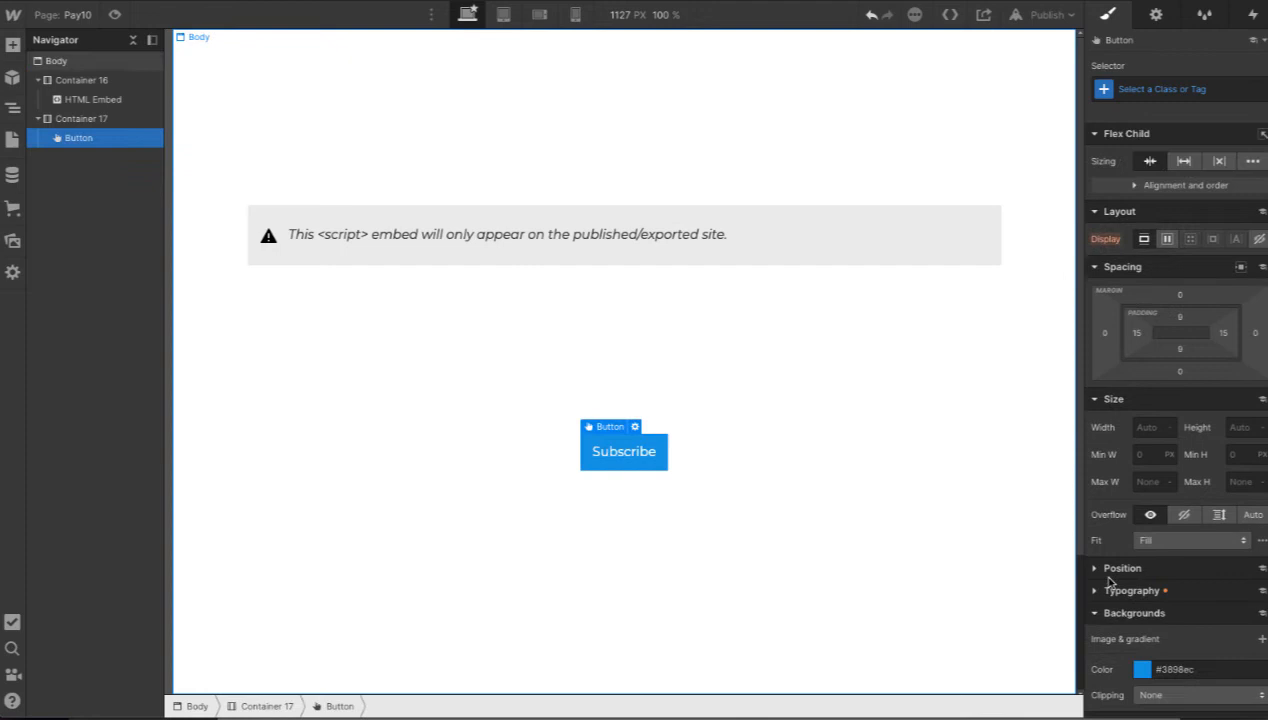
click(1141, 669)
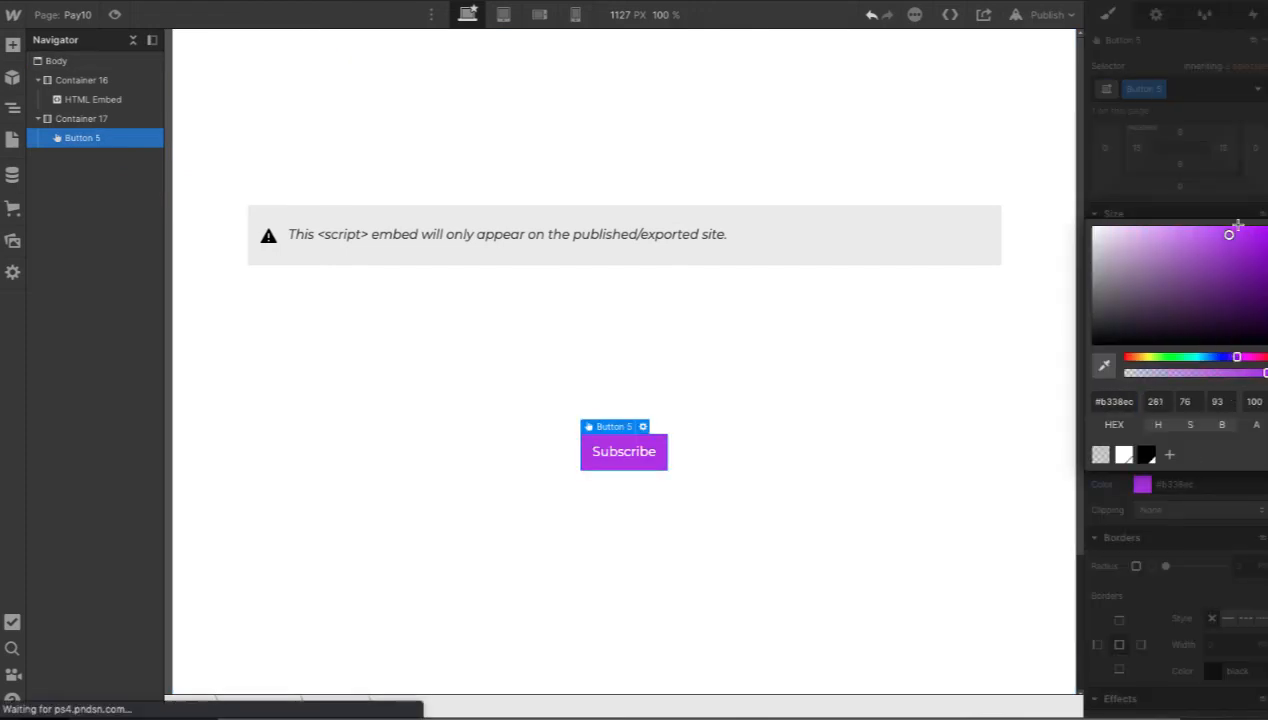
click(735, 542)
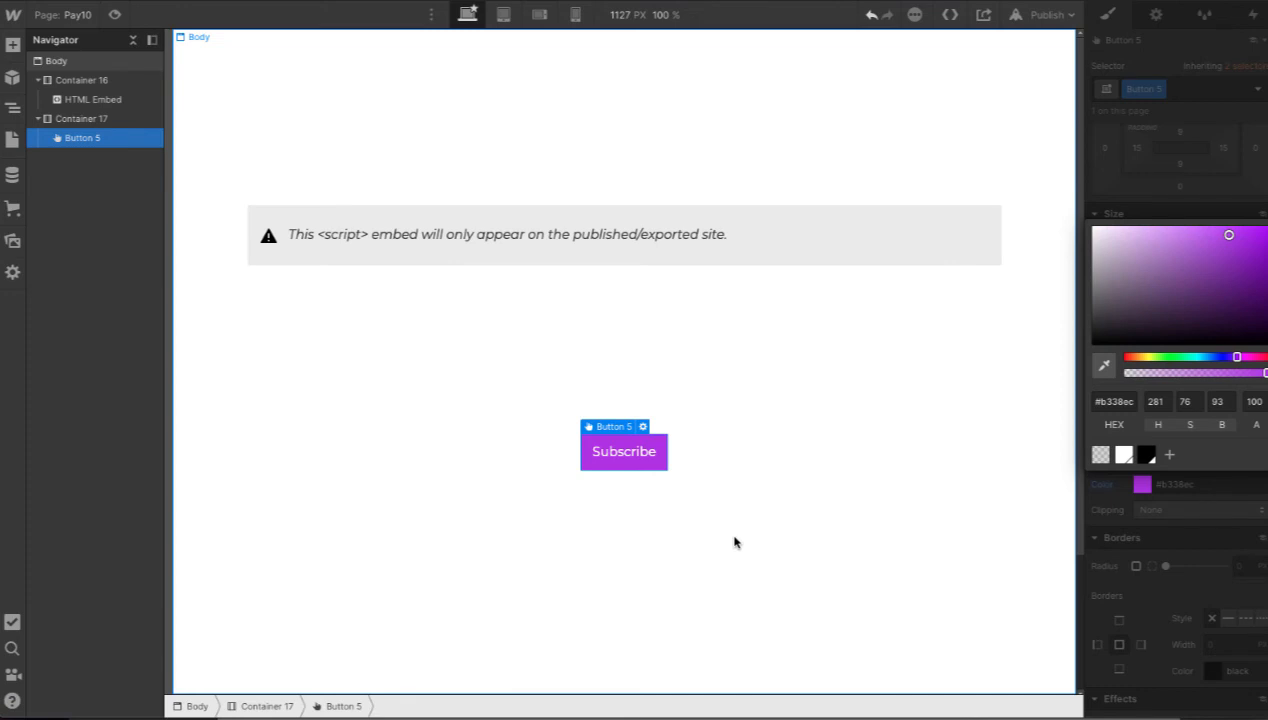
click(56, 61)
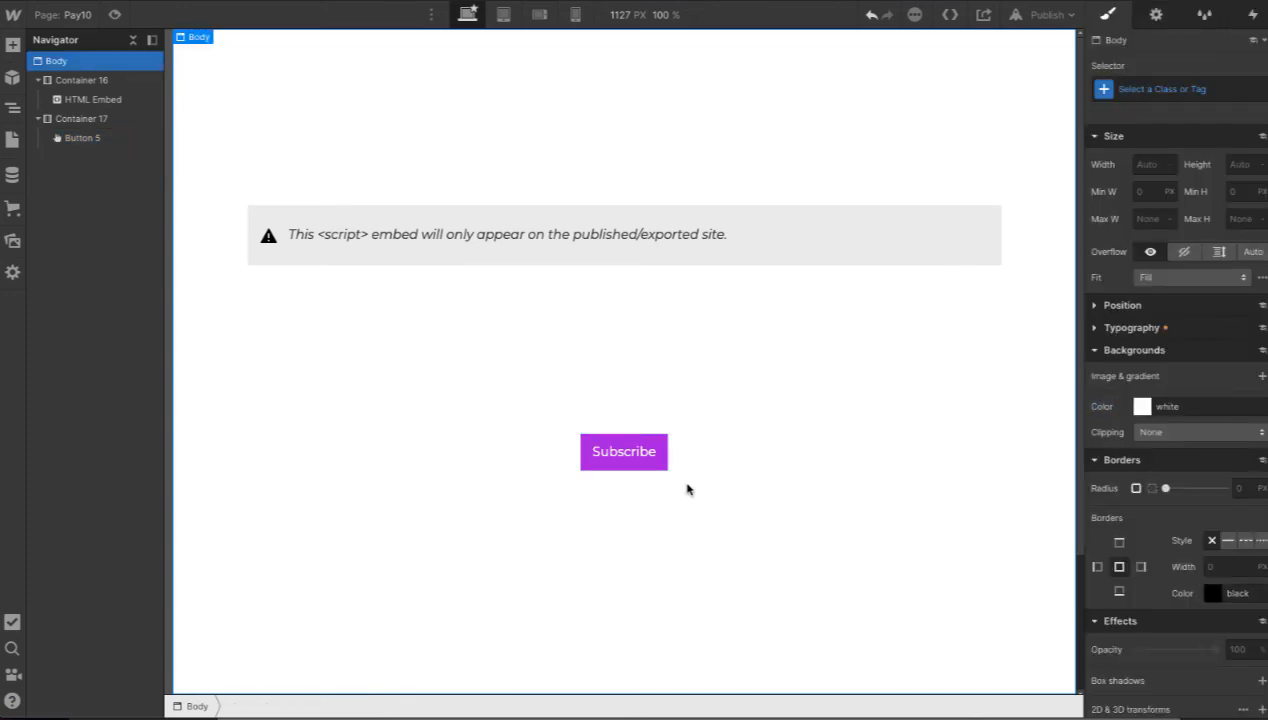
click(623, 451)
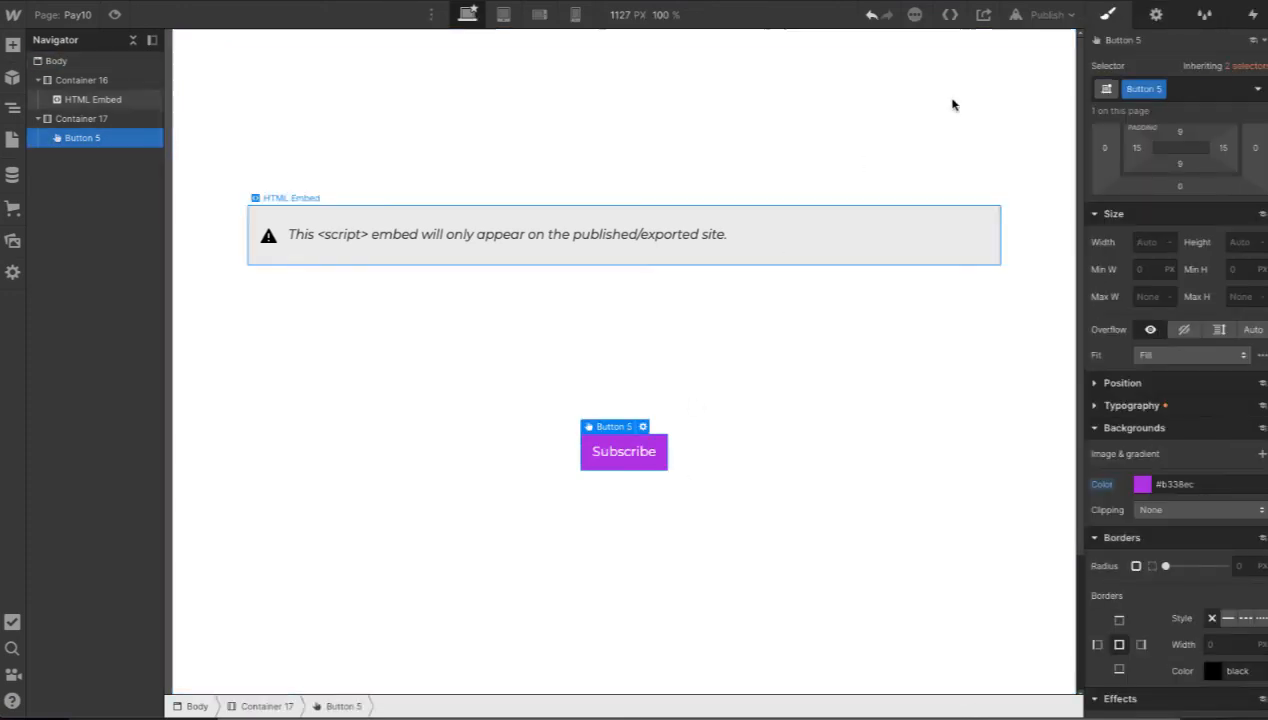
Enter 4242 in the selected button's Element Settings ID field
click(1155, 14)
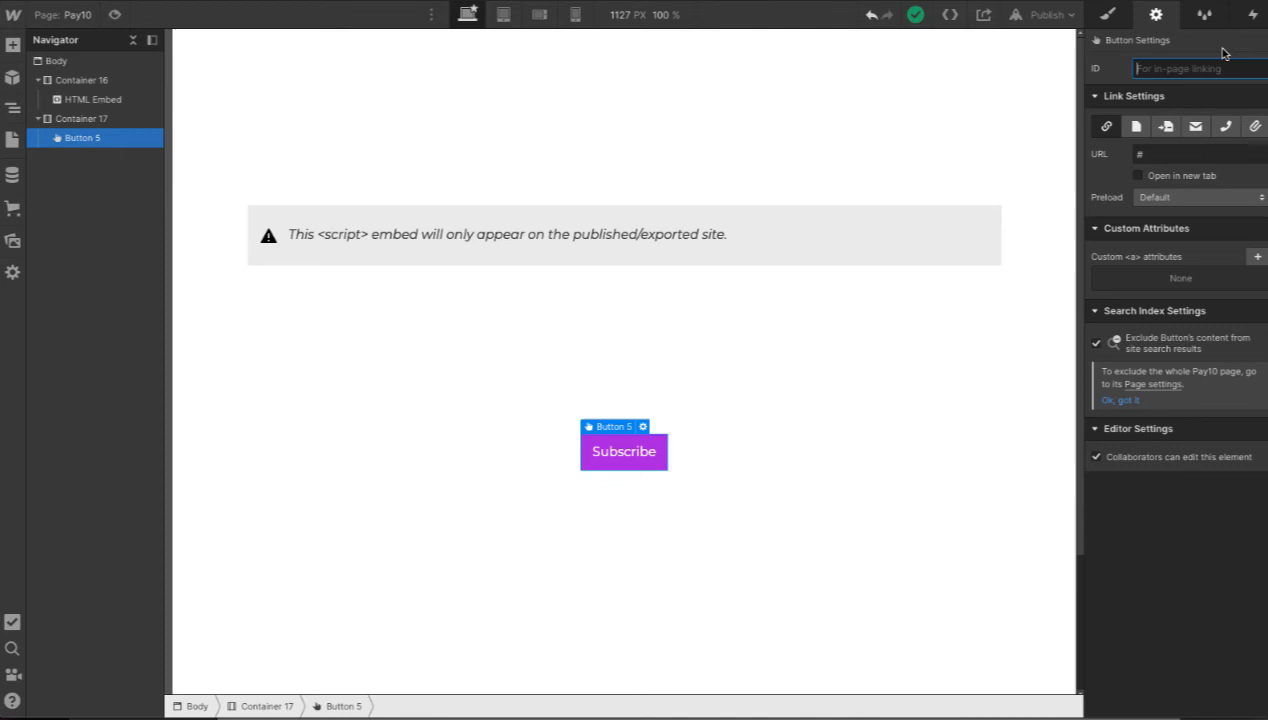
text(4242)
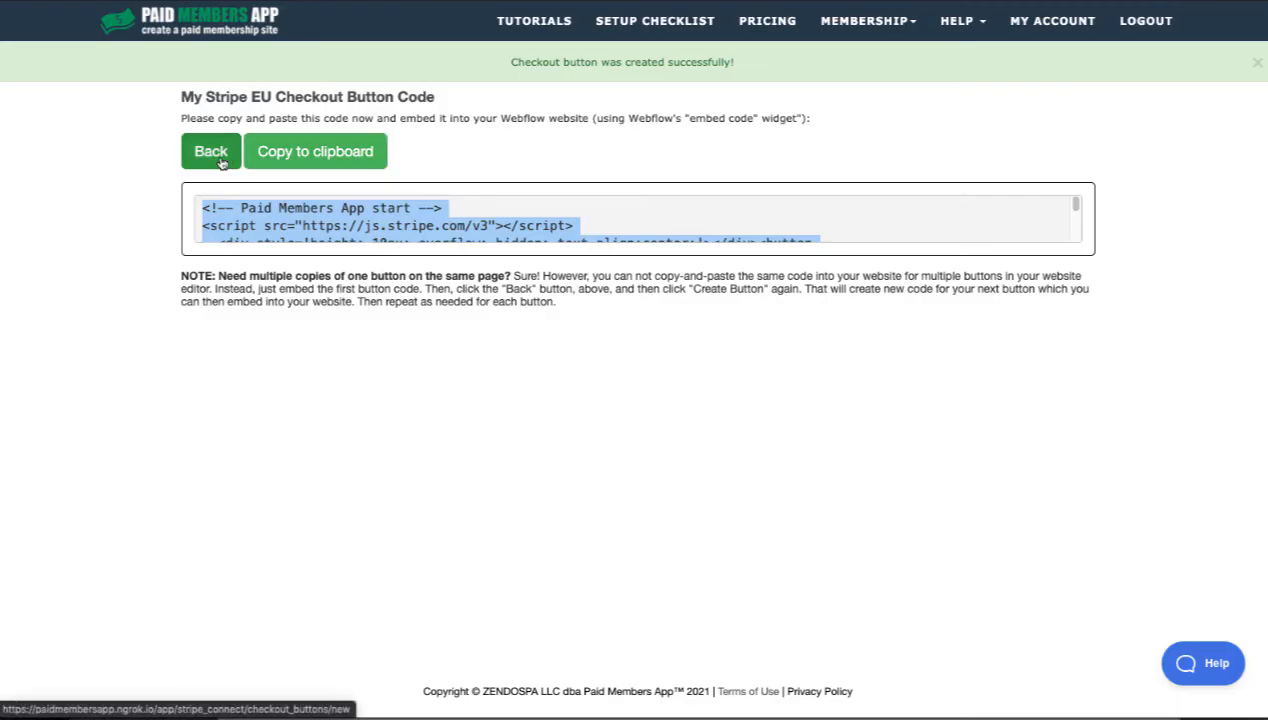
Edit the newest saved checkout button to use Webflow button ID 4242 and regenerate code
click(210, 151)
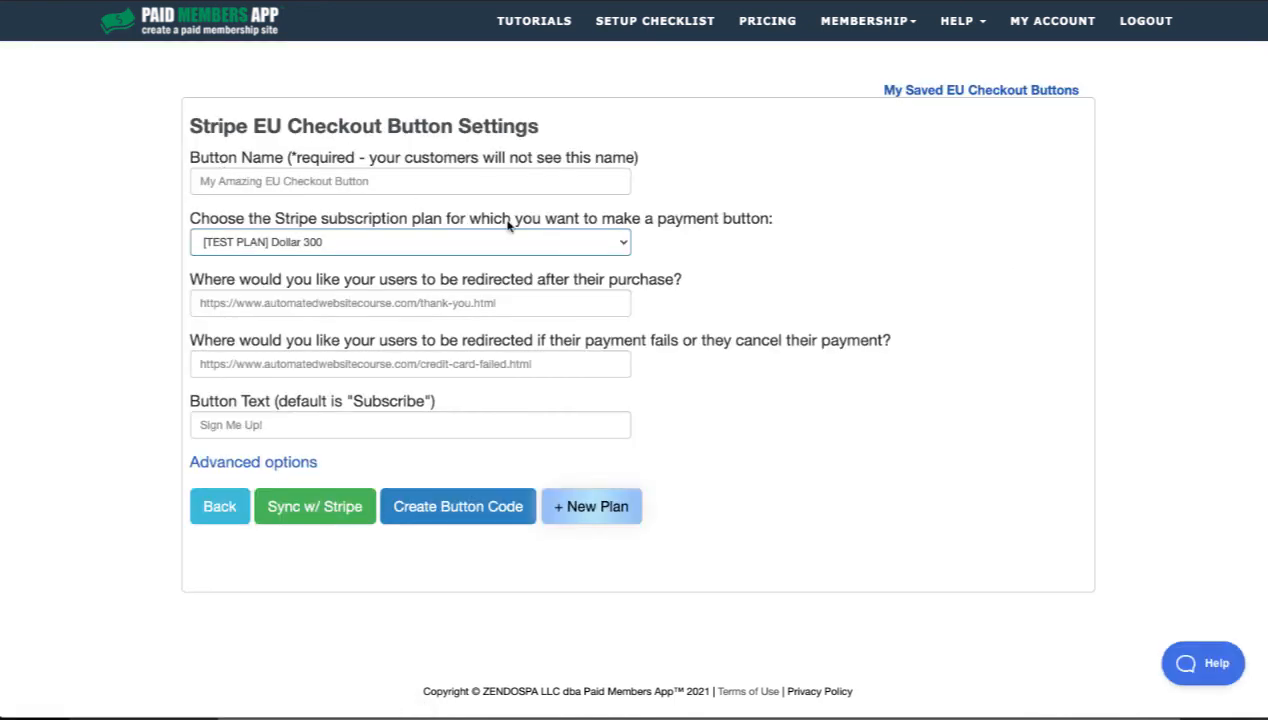
mouse_move(661, 347)
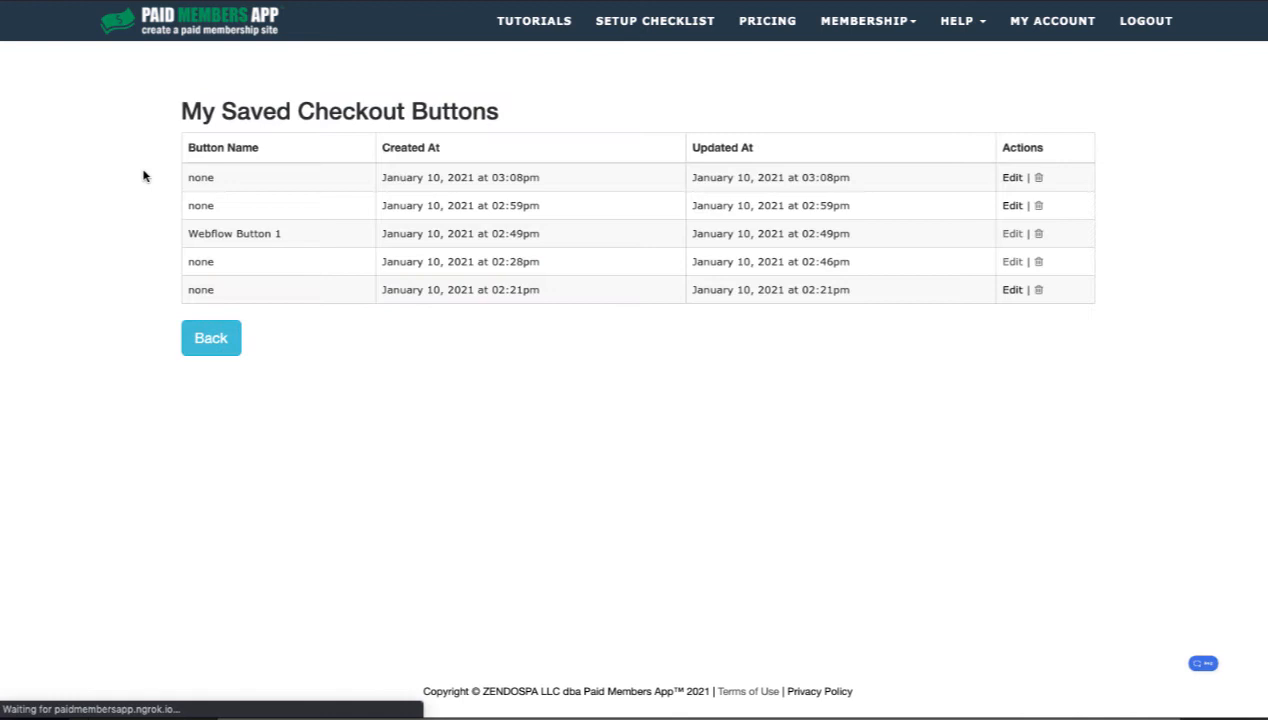
mouse_move(1012, 177)
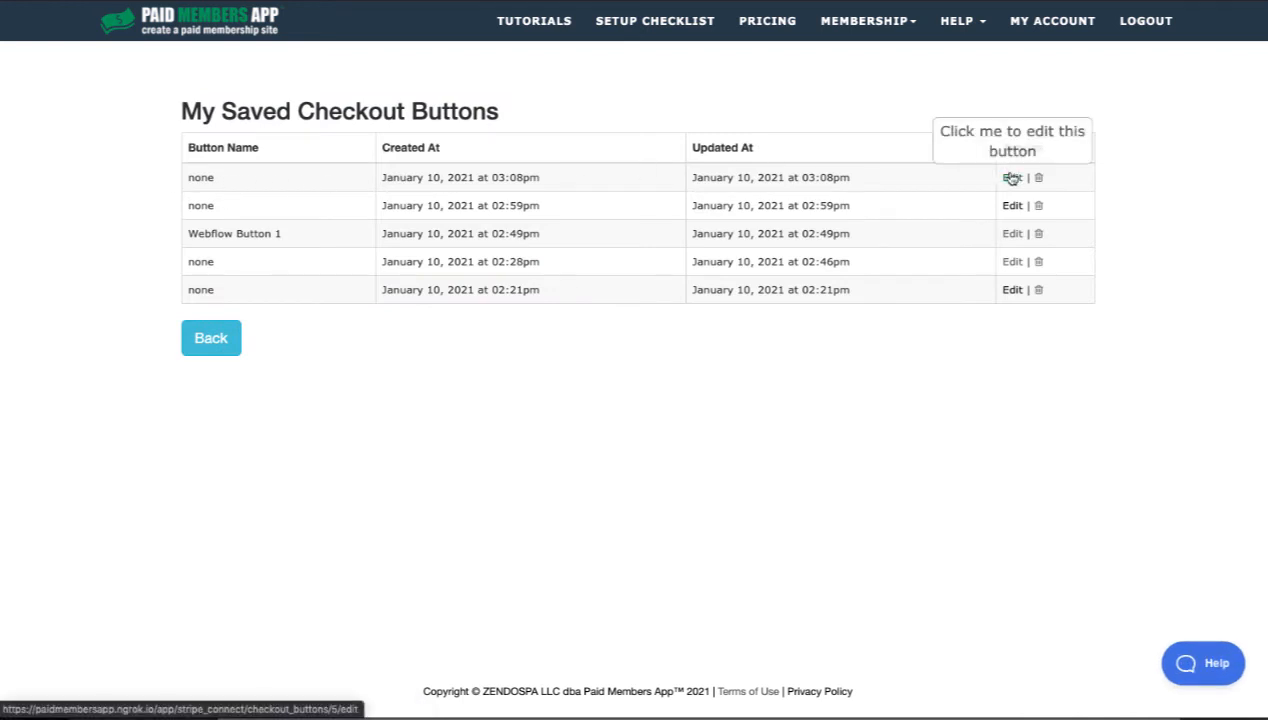
click(1011, 177)
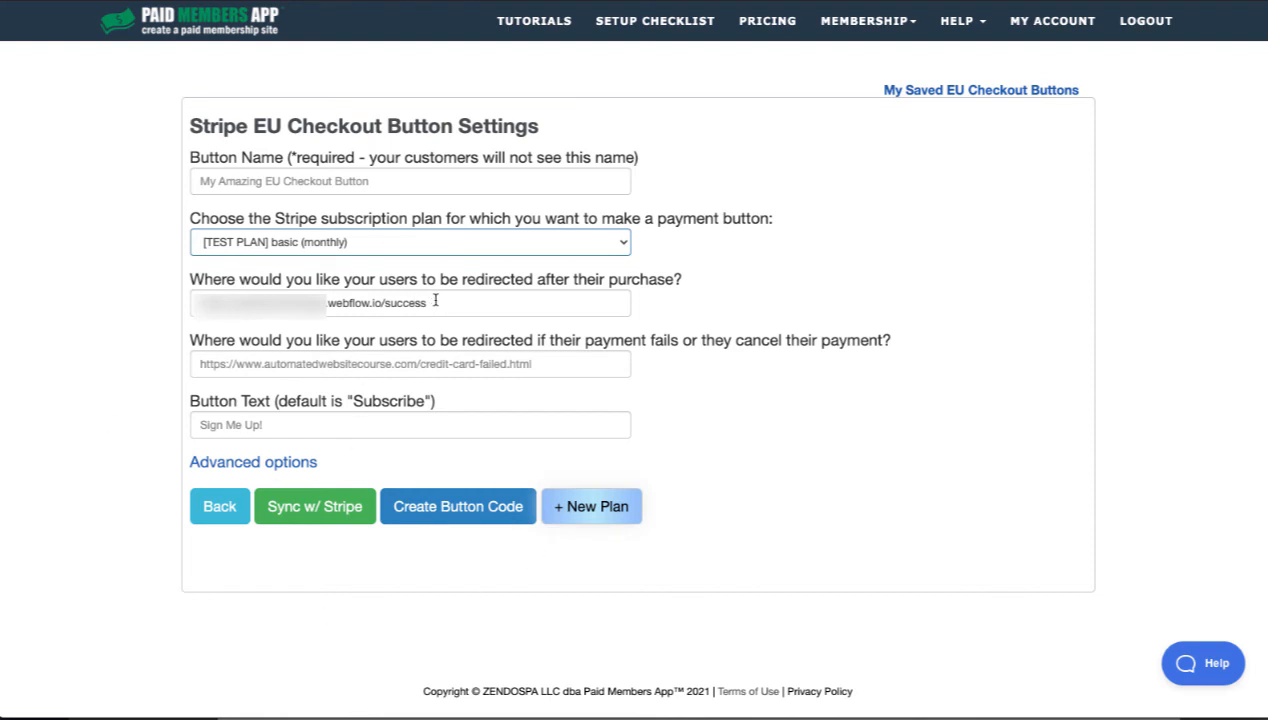
mouse_move(253, 462)
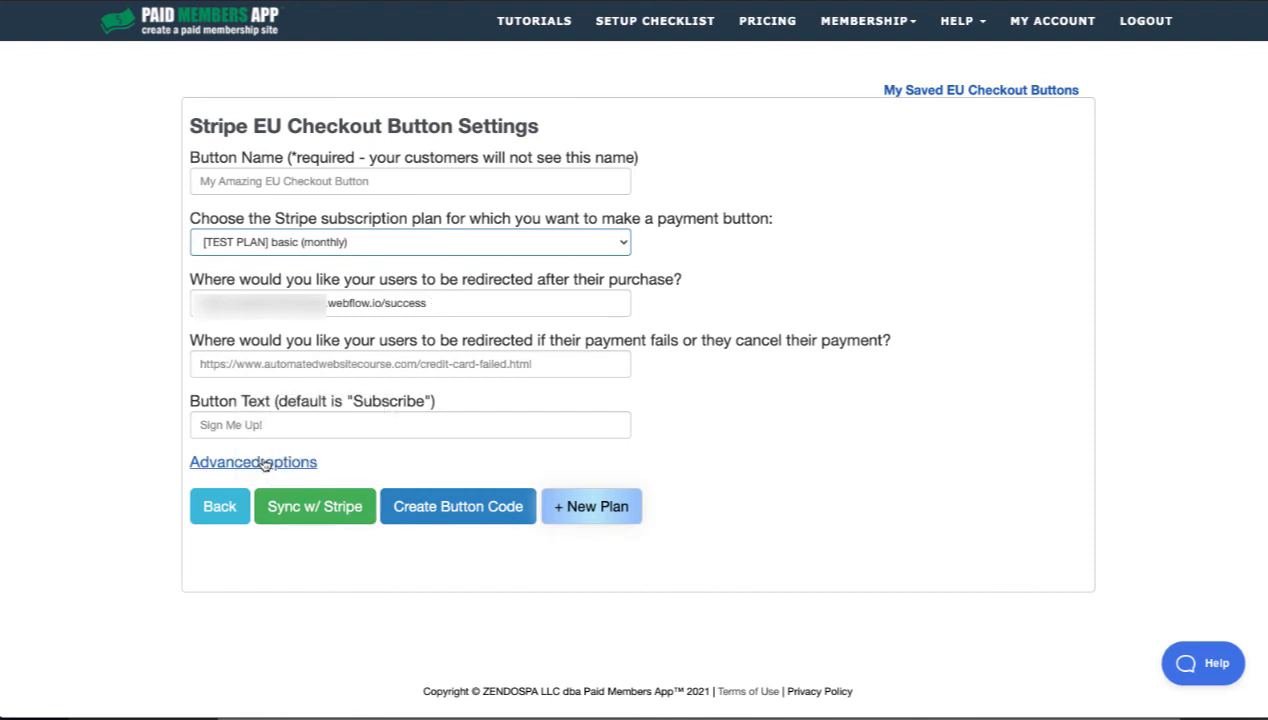
click(253, 462)
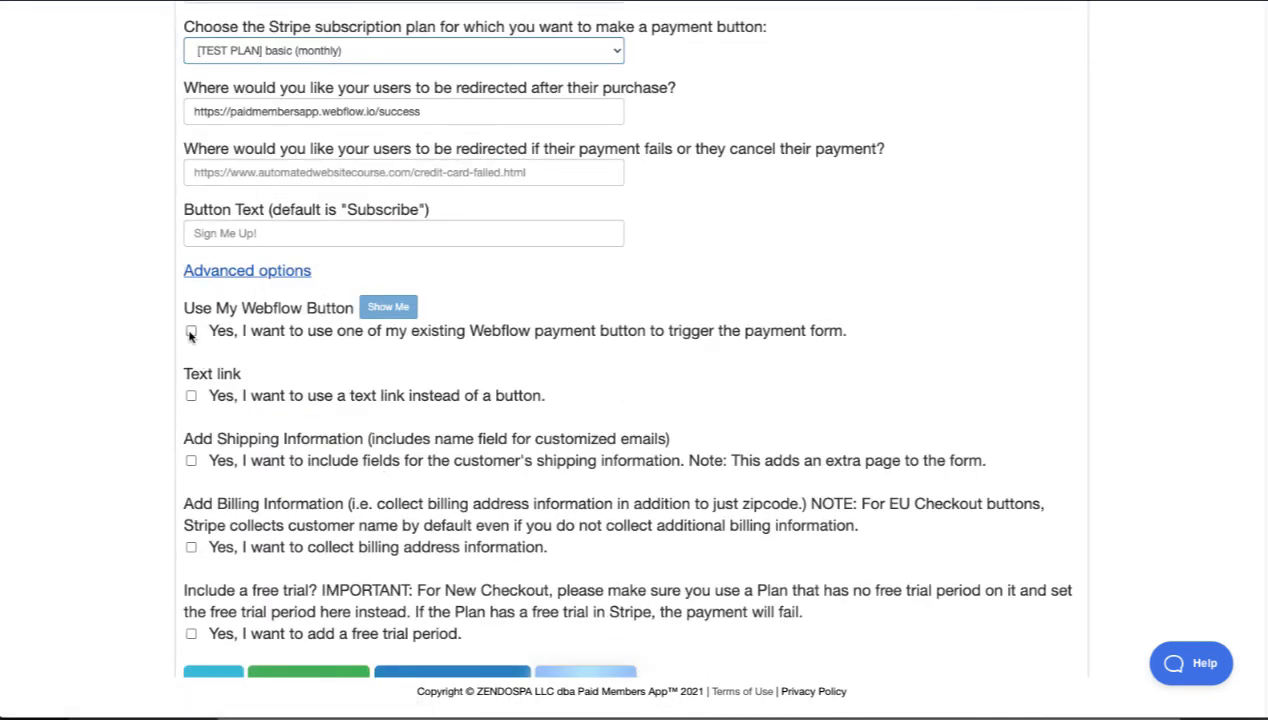
click(191, 331)
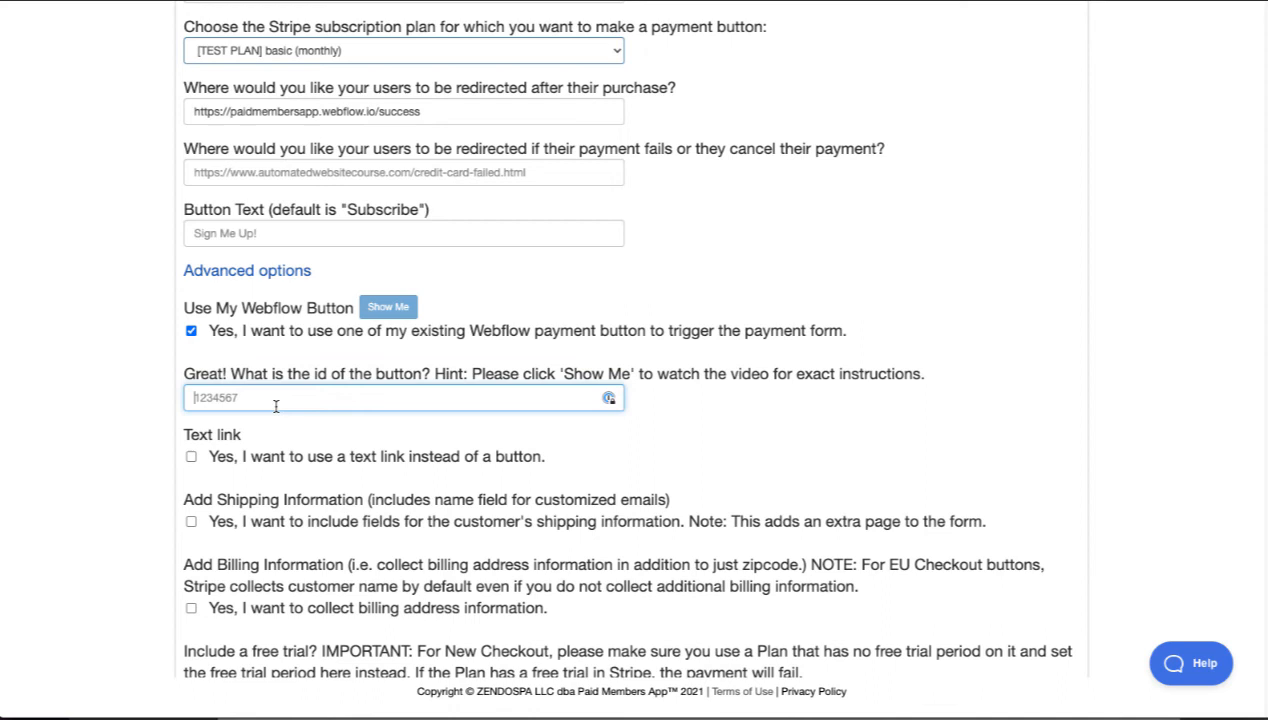
text(4242)
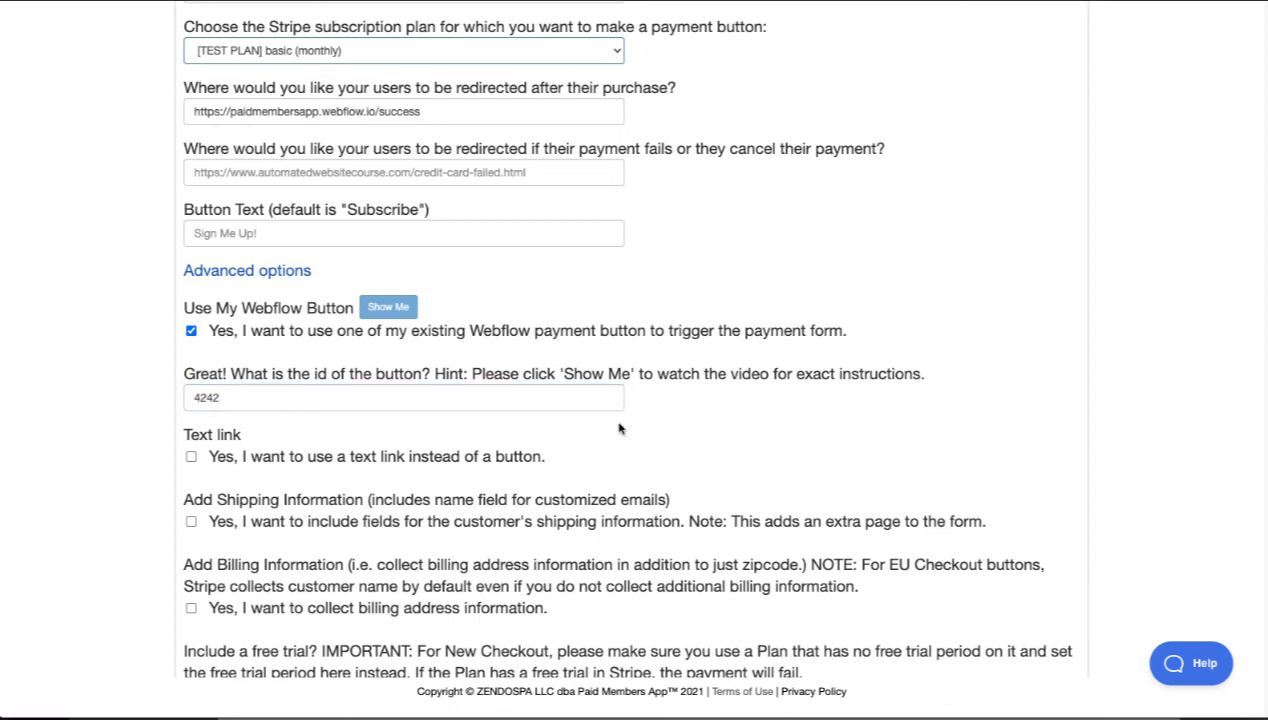
scroll(down, 3)
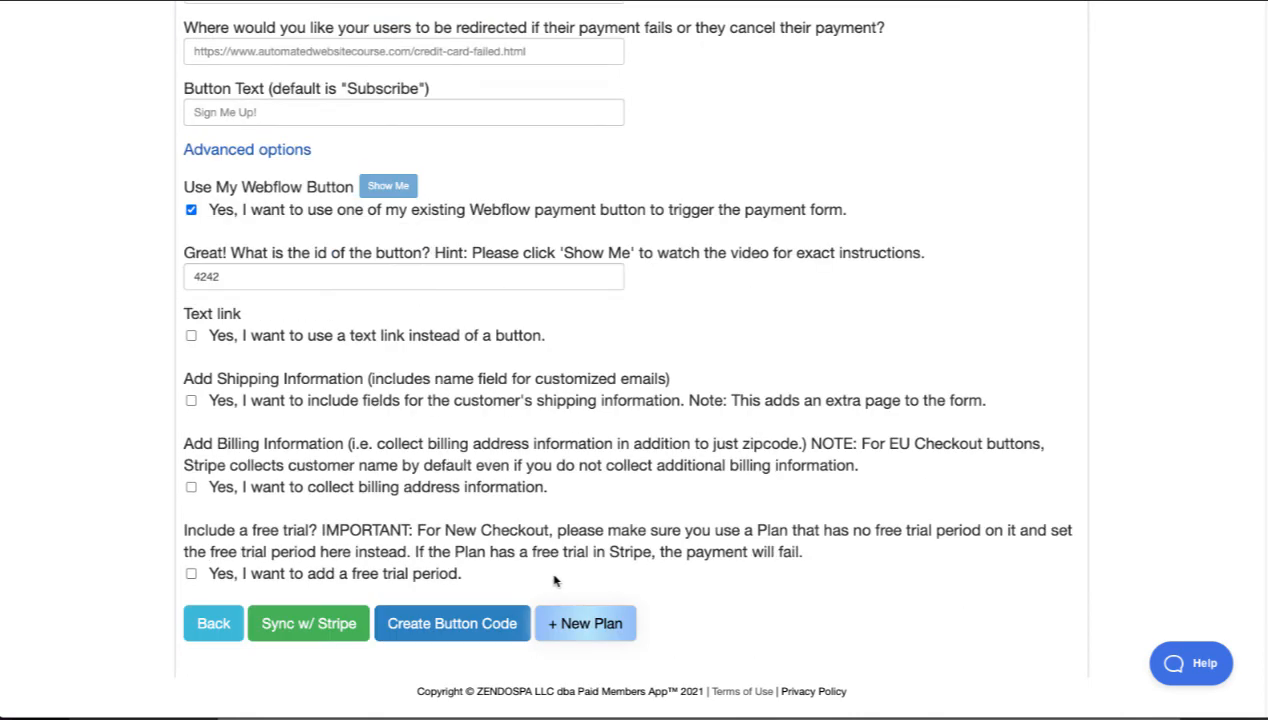
click(452, 623)
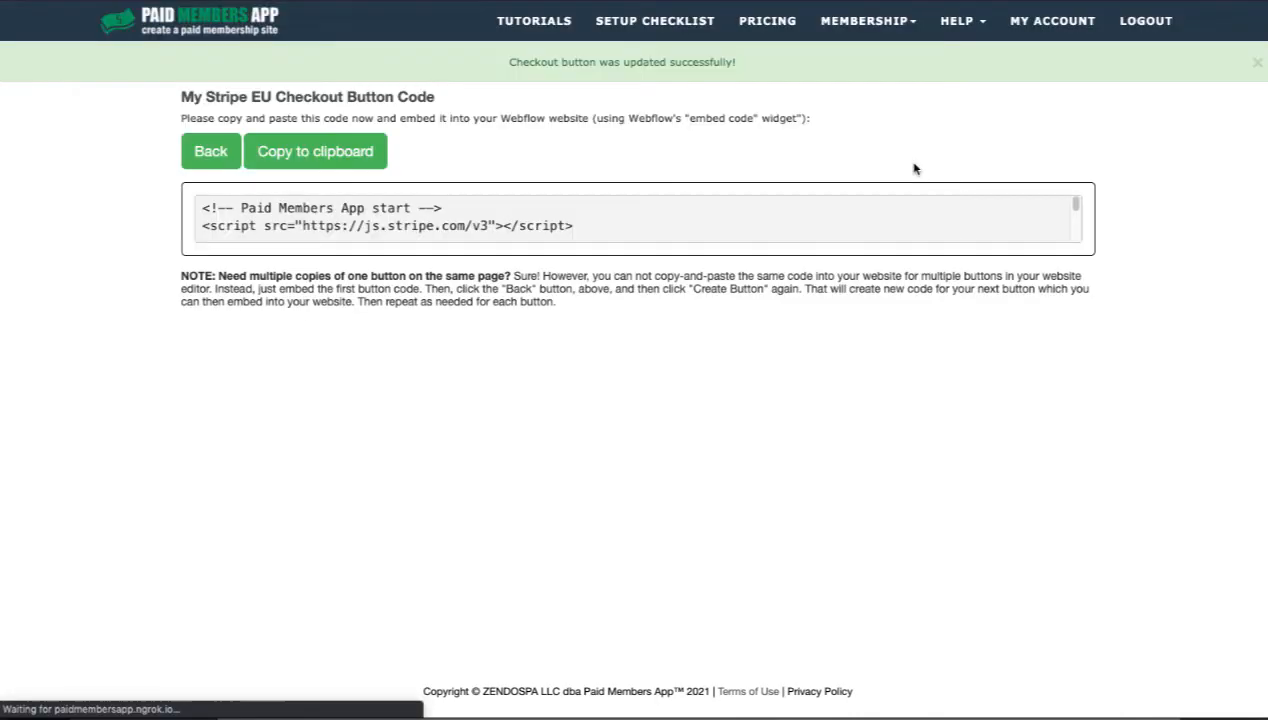
Copy the updated checkout code and save it into a new Embed element on Pay10
click(315, 151)
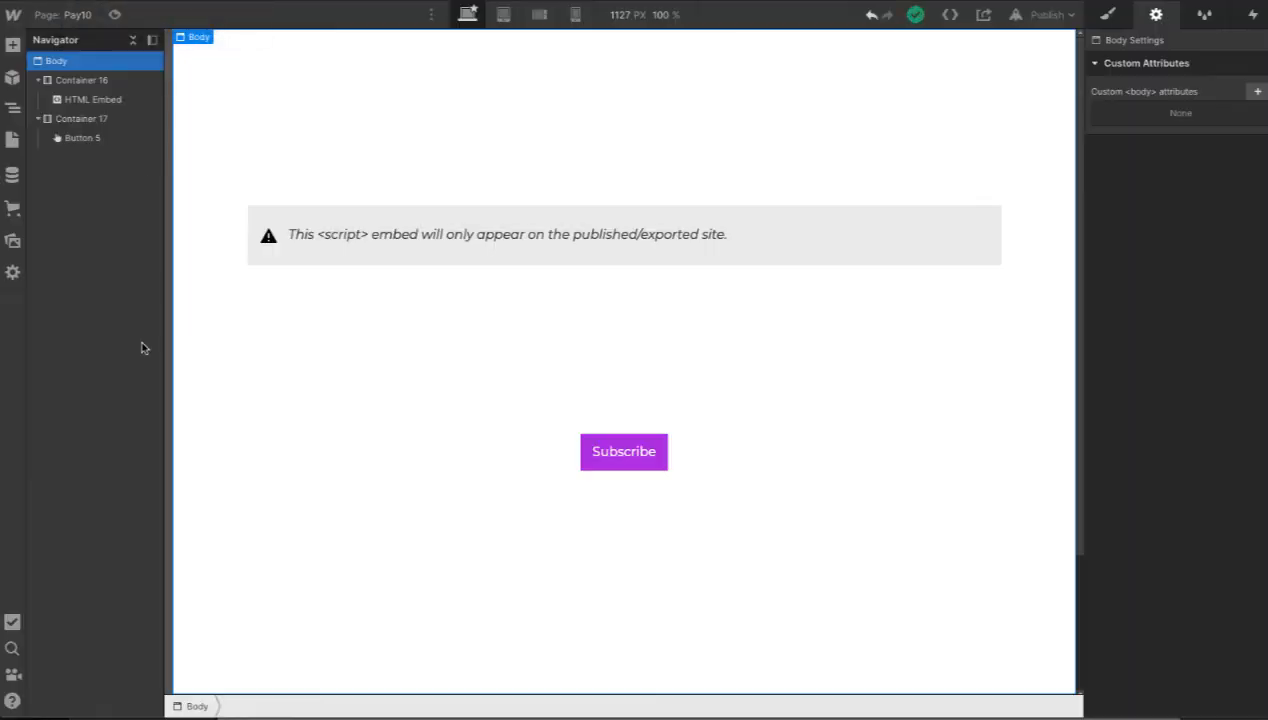
click(81, 80)
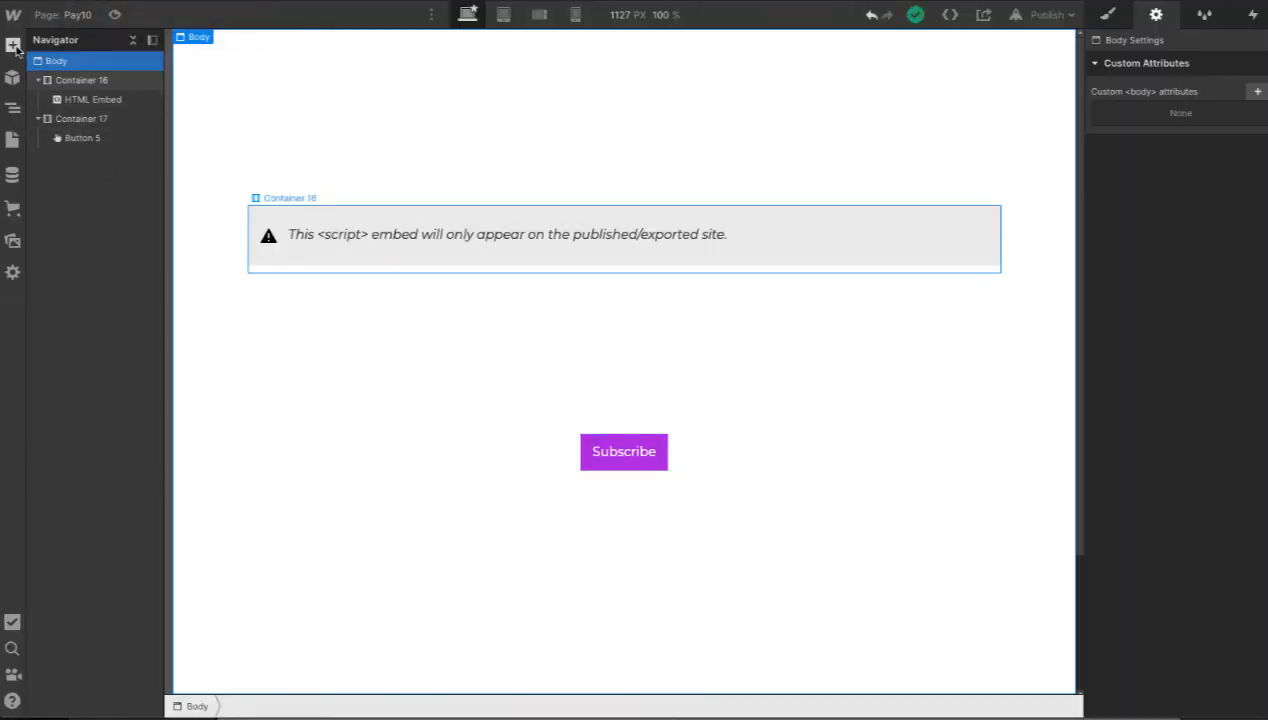
click(13, 45)
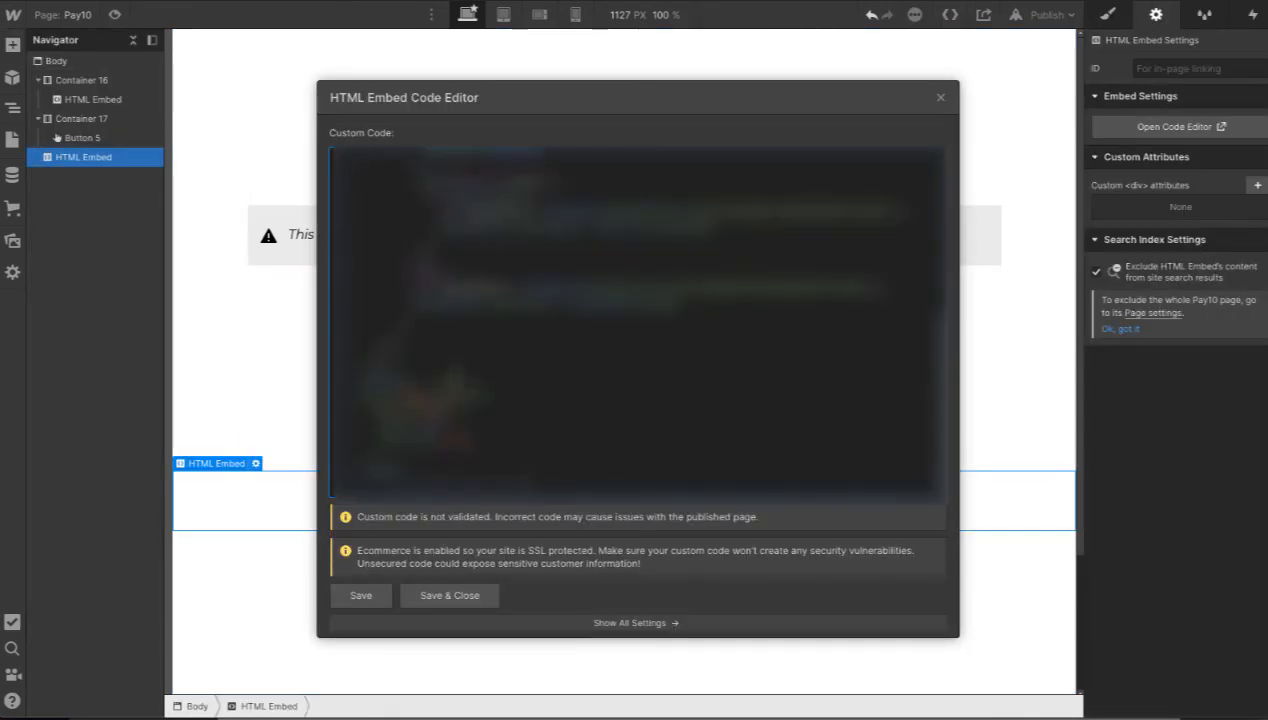
click(448, 595)
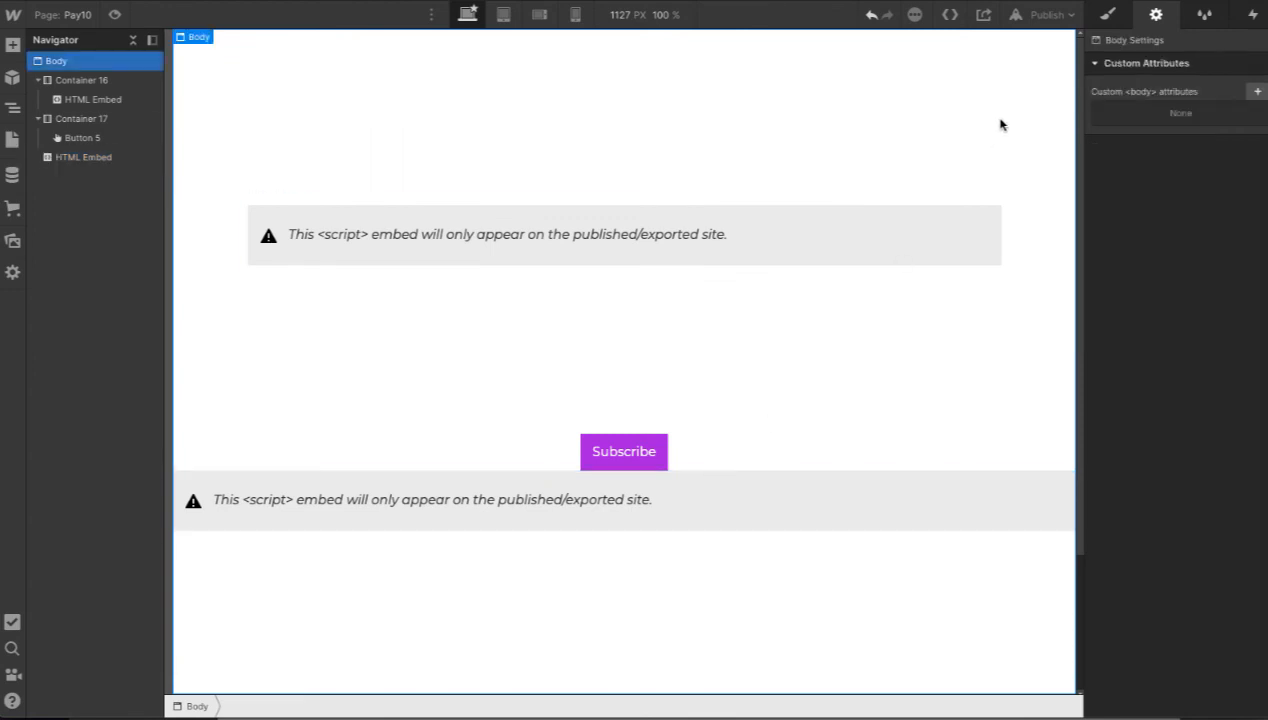
click(1047, 14)
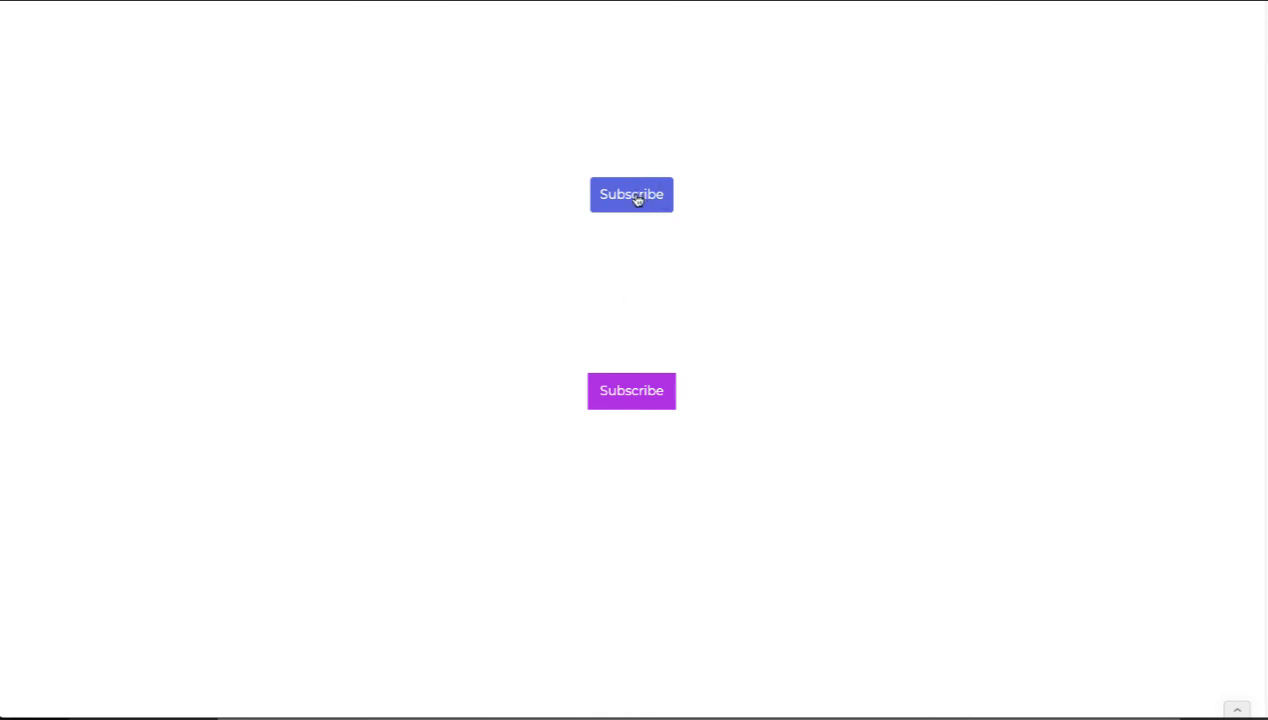
Subscribe to the $29/month basic plan on the published page using test card details
click(631, 194)
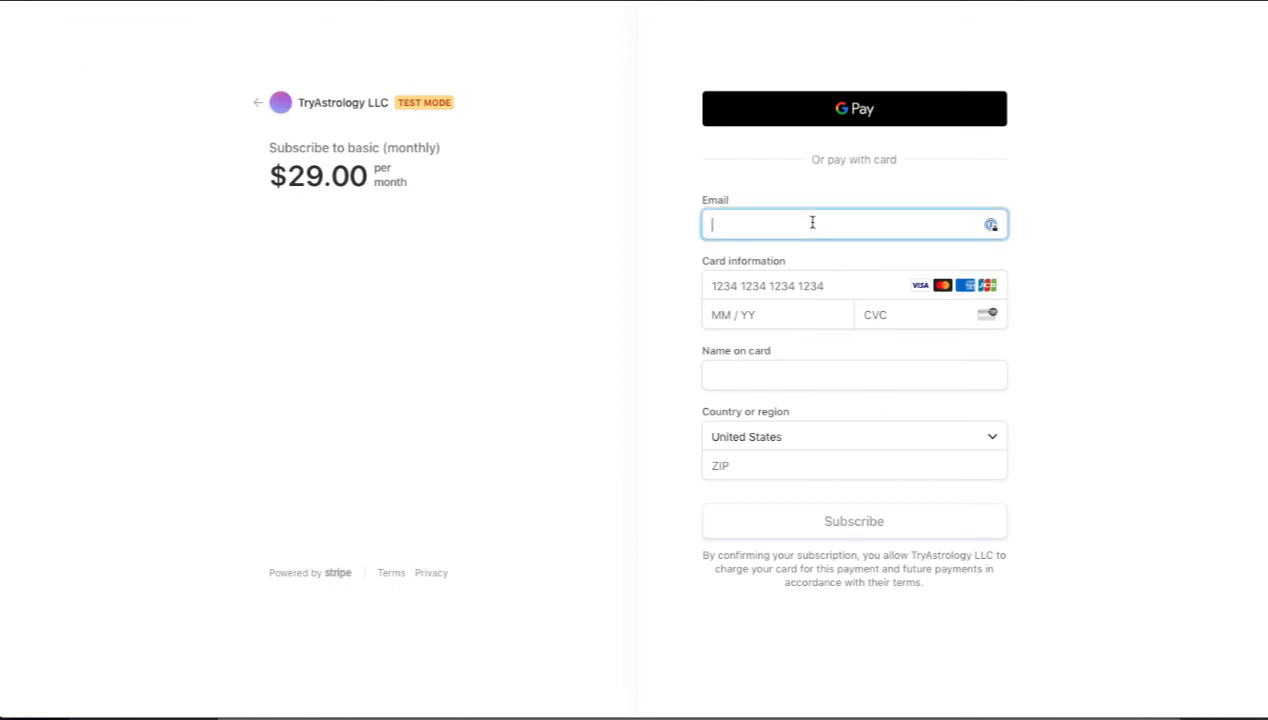
text(test)
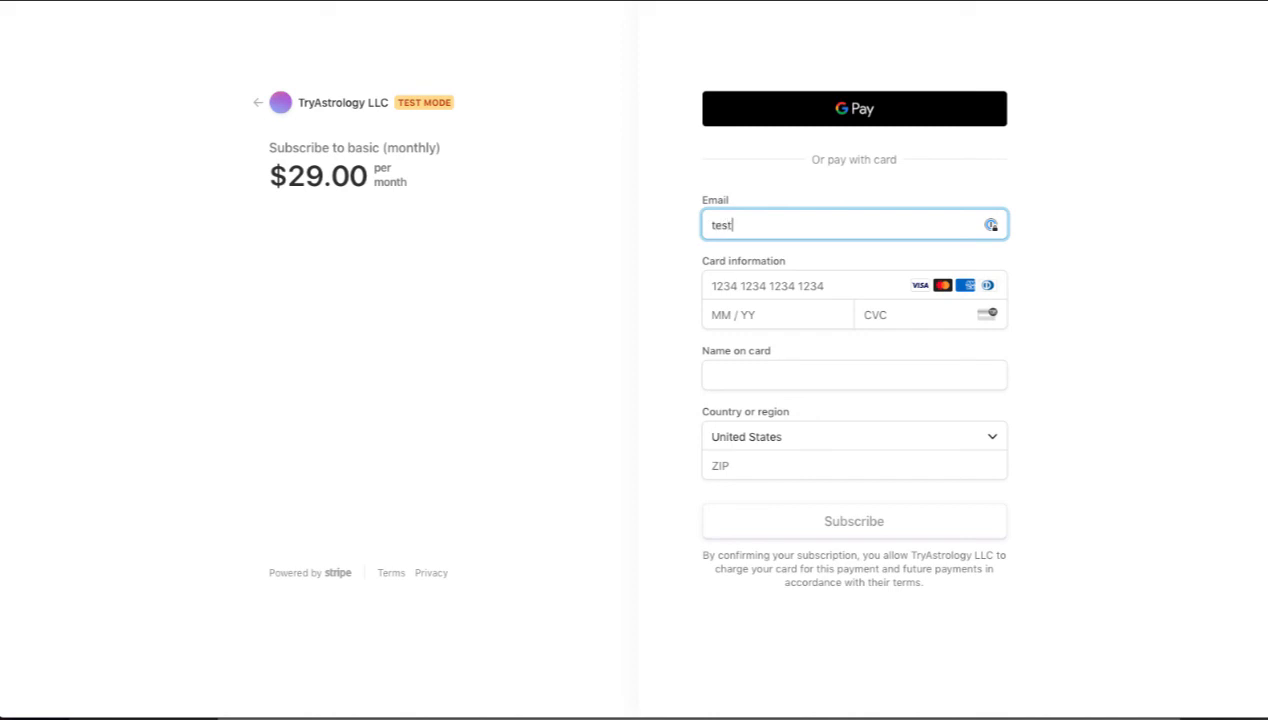
click(853, 436)
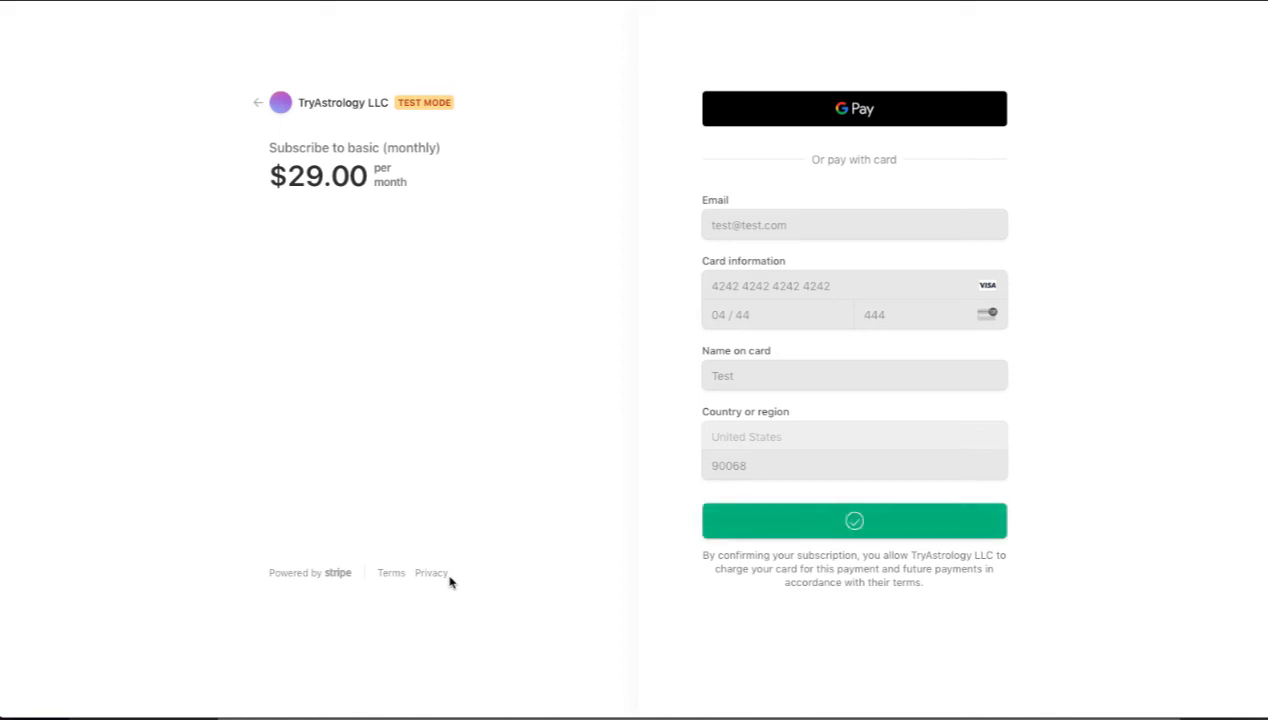
click(853, 520)
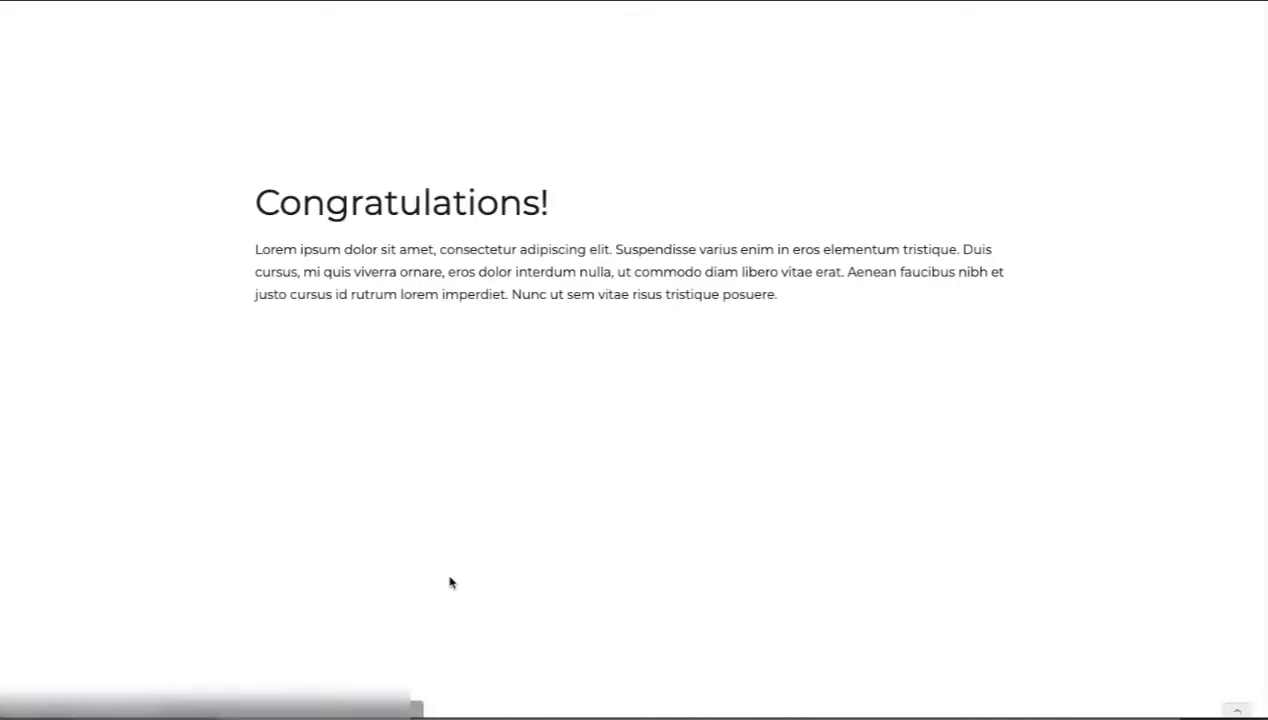